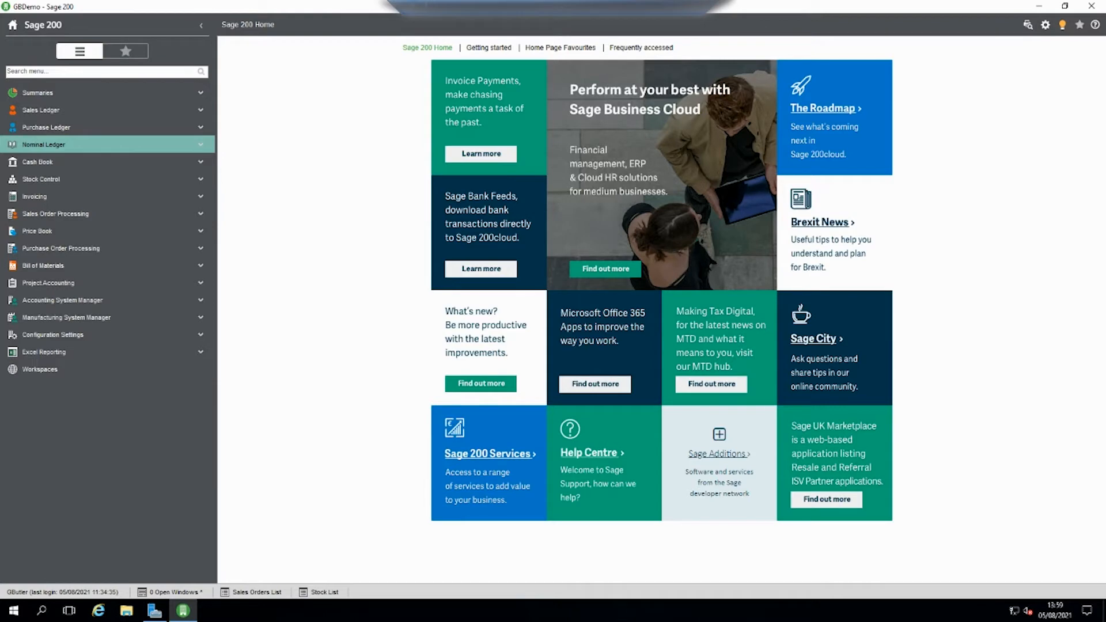
click(43, 145)
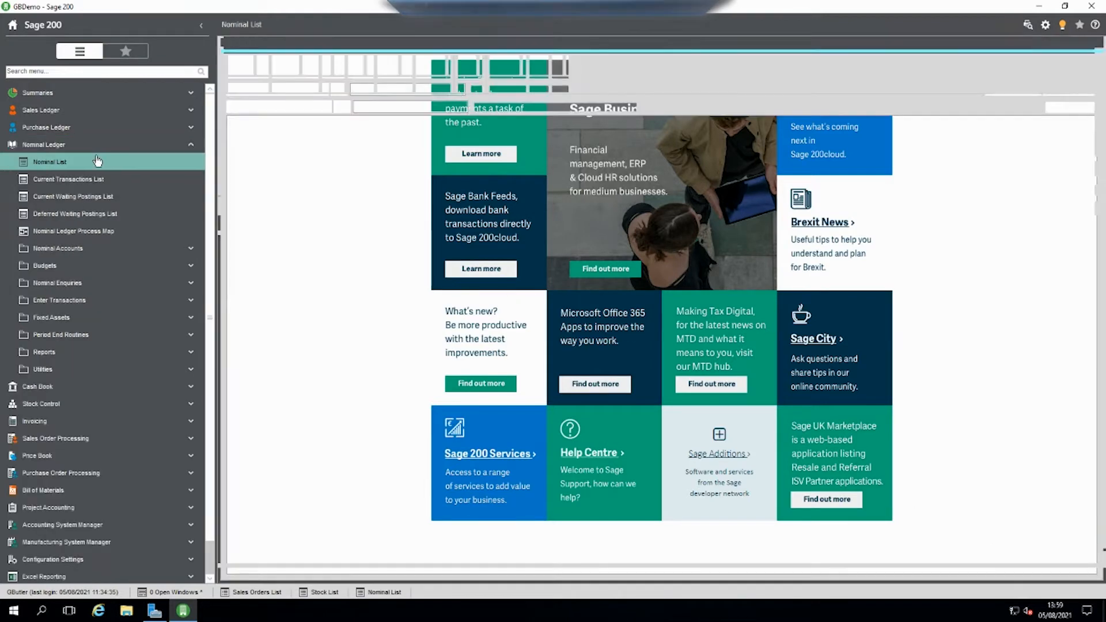
click(52, 161)
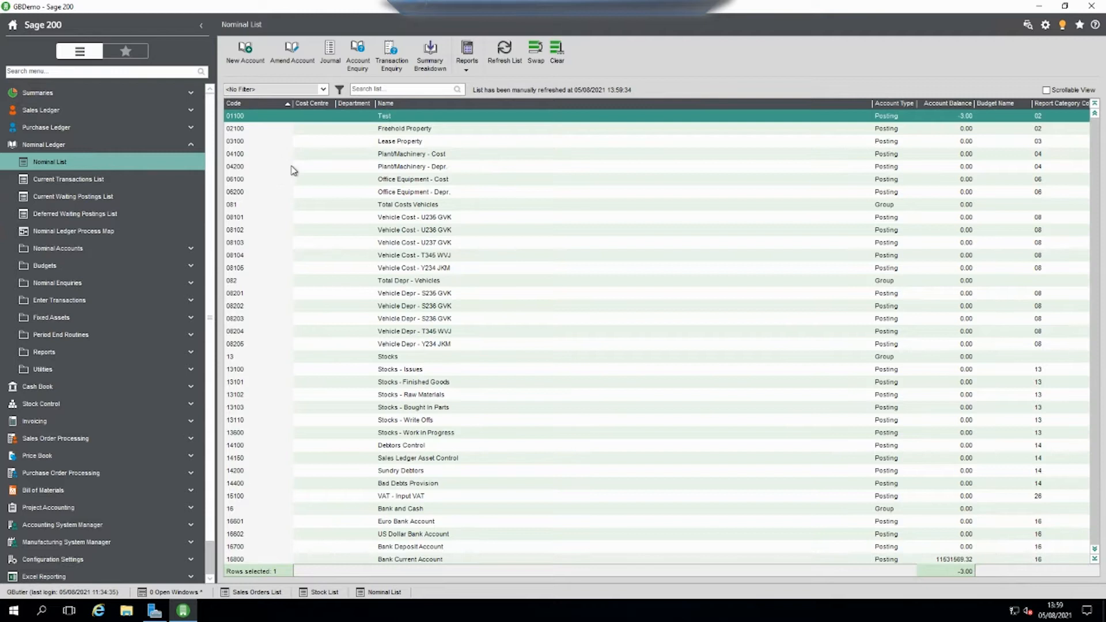
mouse_move(457, 338)
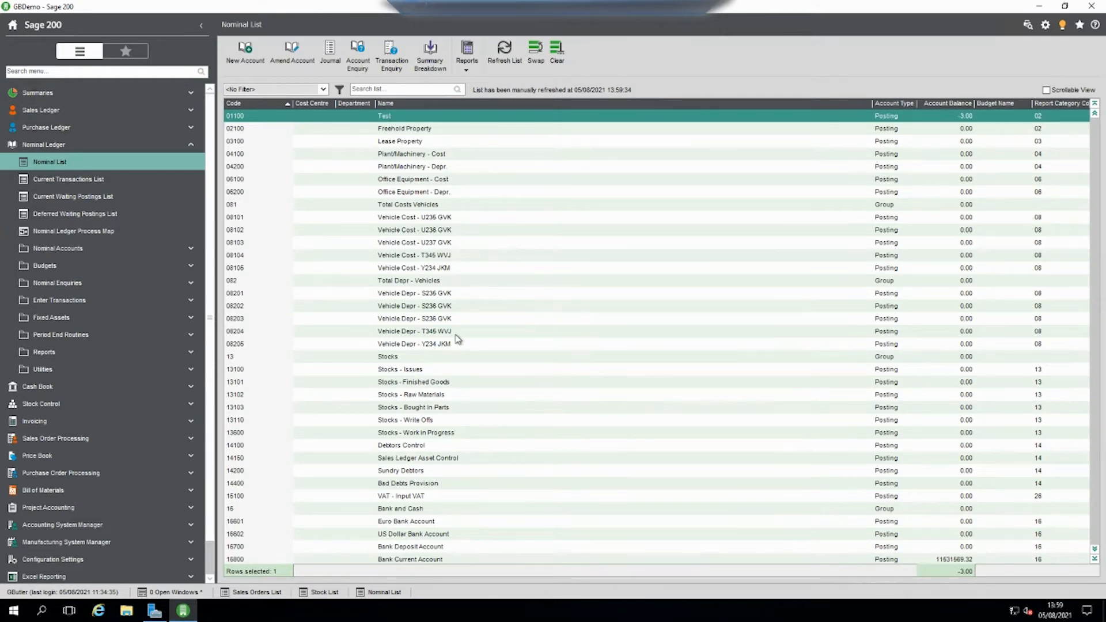
click(413, 344)
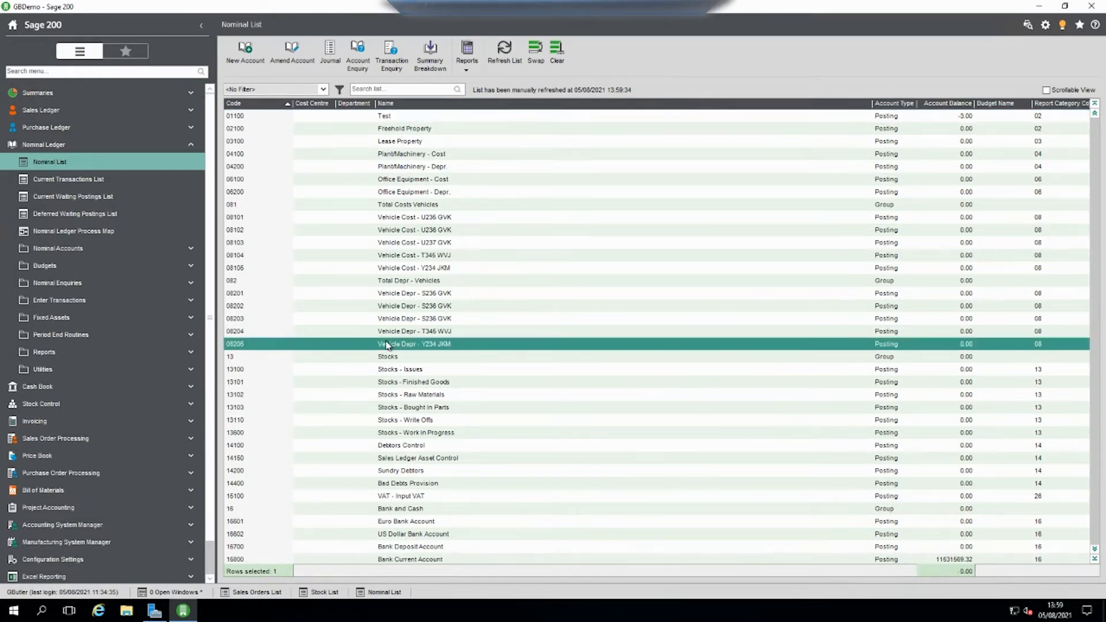
mouse_move(578, 264)
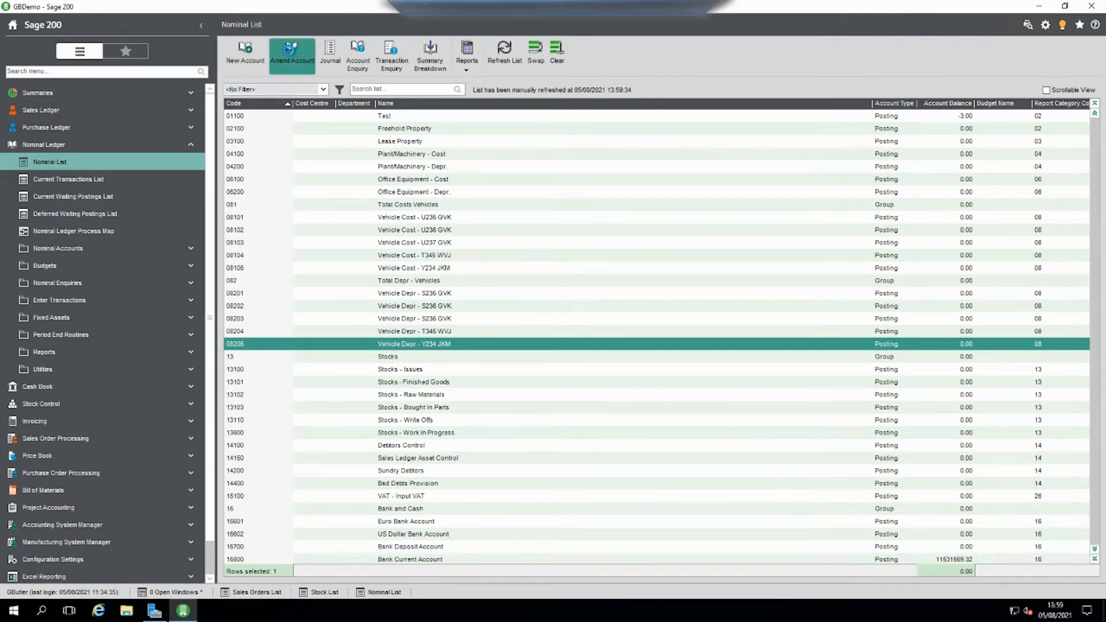
- Amend account 08205, setting its Active status to Hidden, and save the record
click(291, 51)
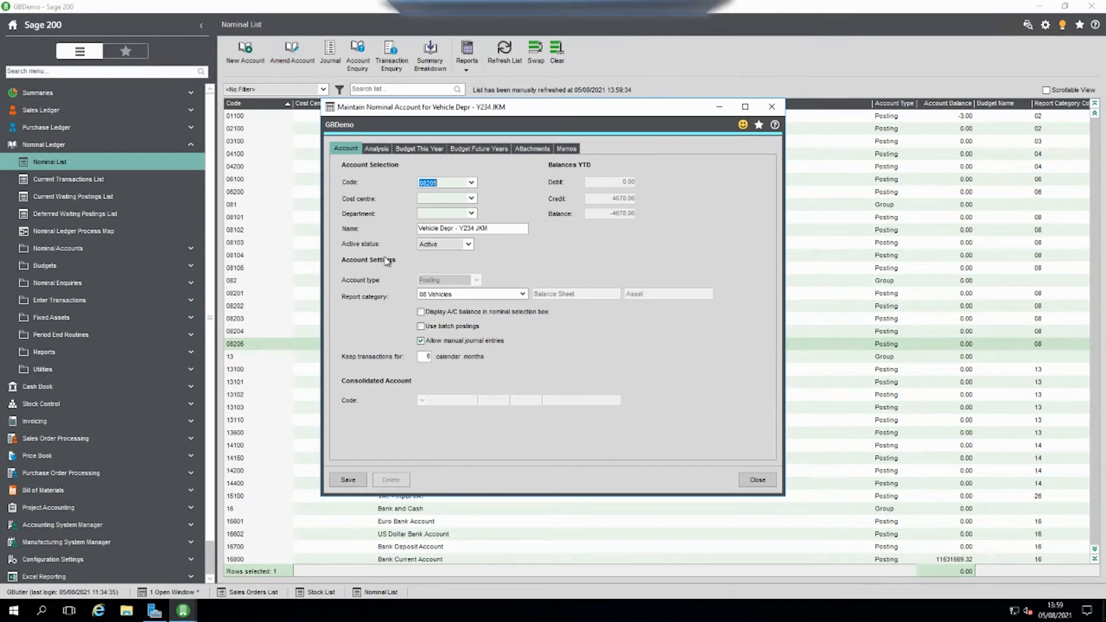
mouse_move(456, 261)
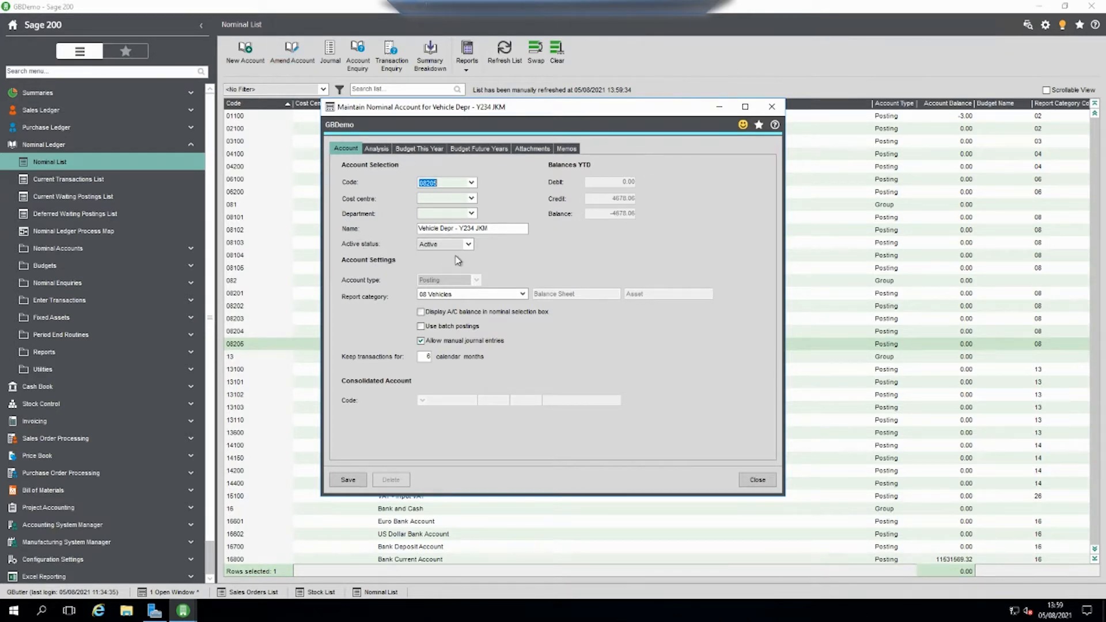
click(473, 244)
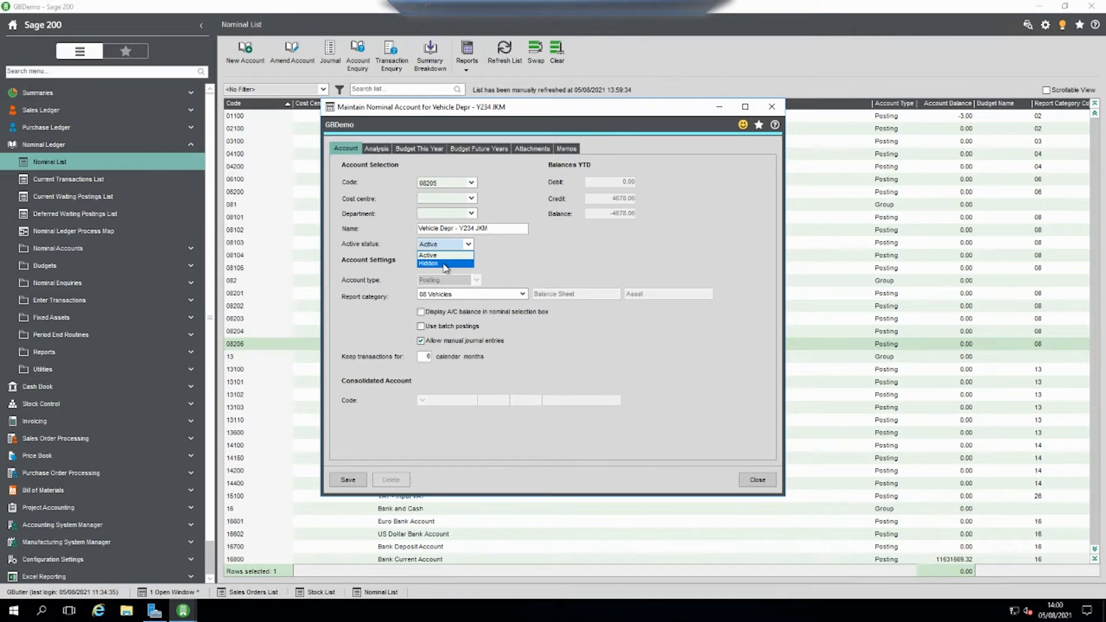
click(438, 263)
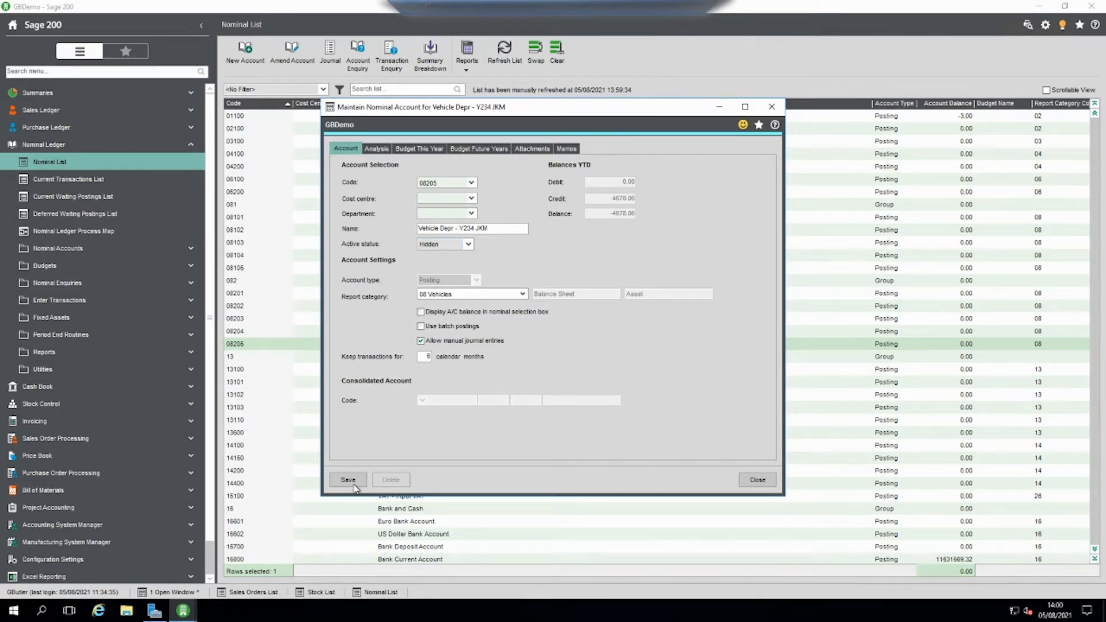
click(348, 480)
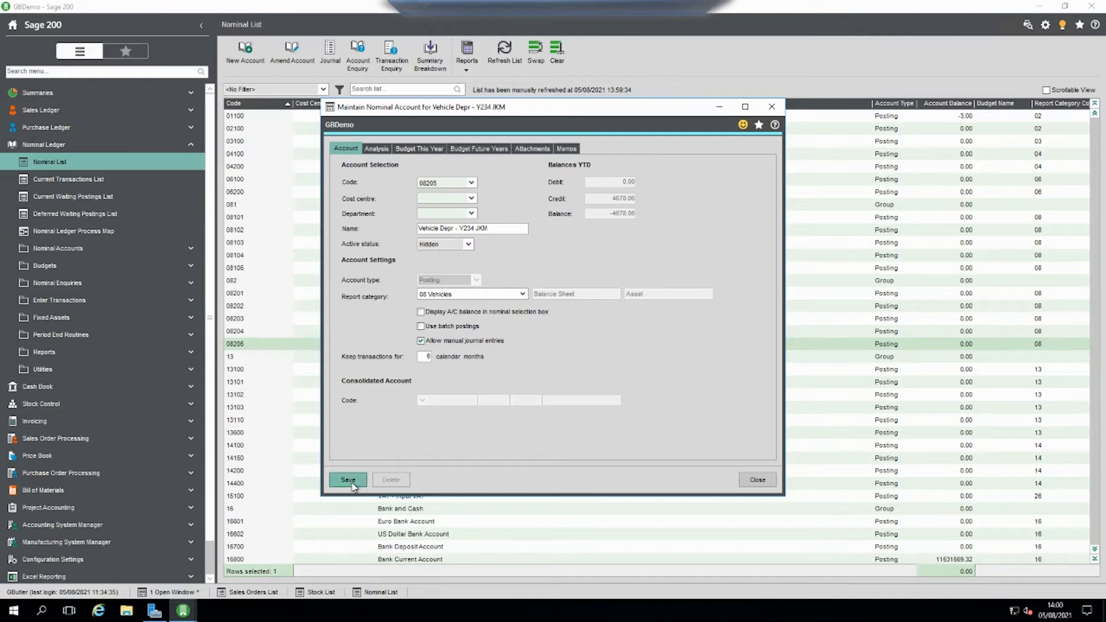
click(348, 479)
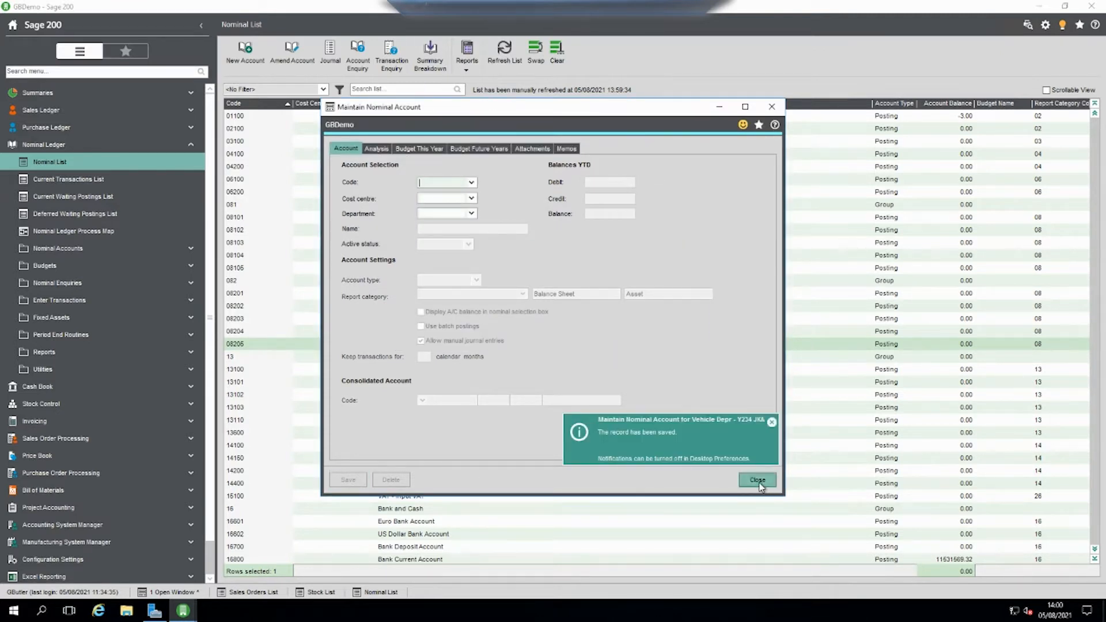
- Close account maintenance, refresh the nominal list without 08205 and expand Enter Transactions
click(758, 479)
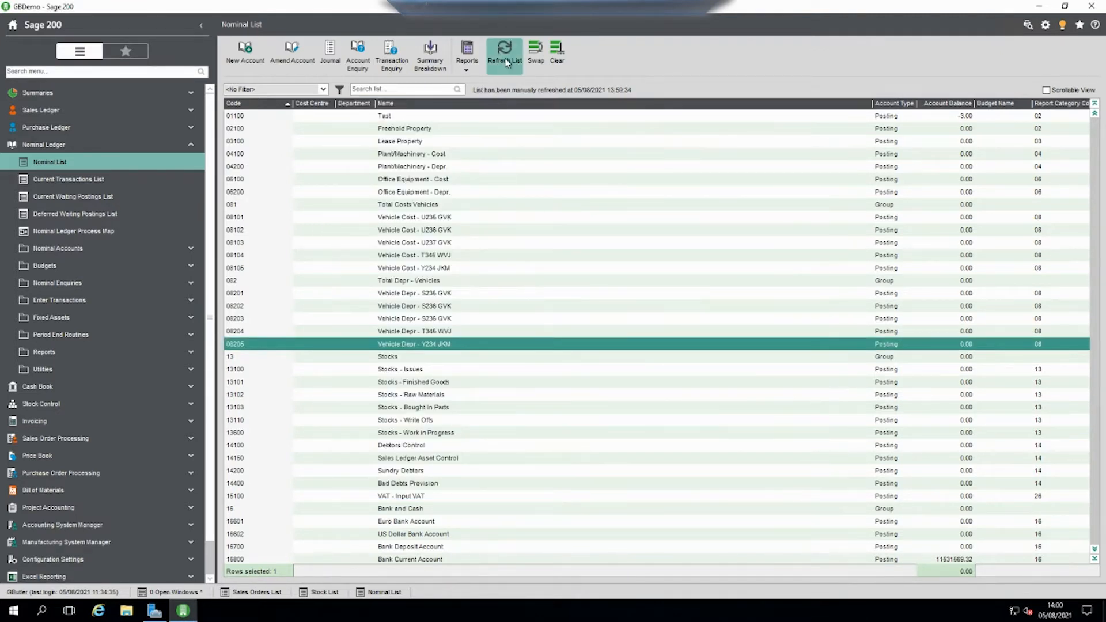
click(503, 47)
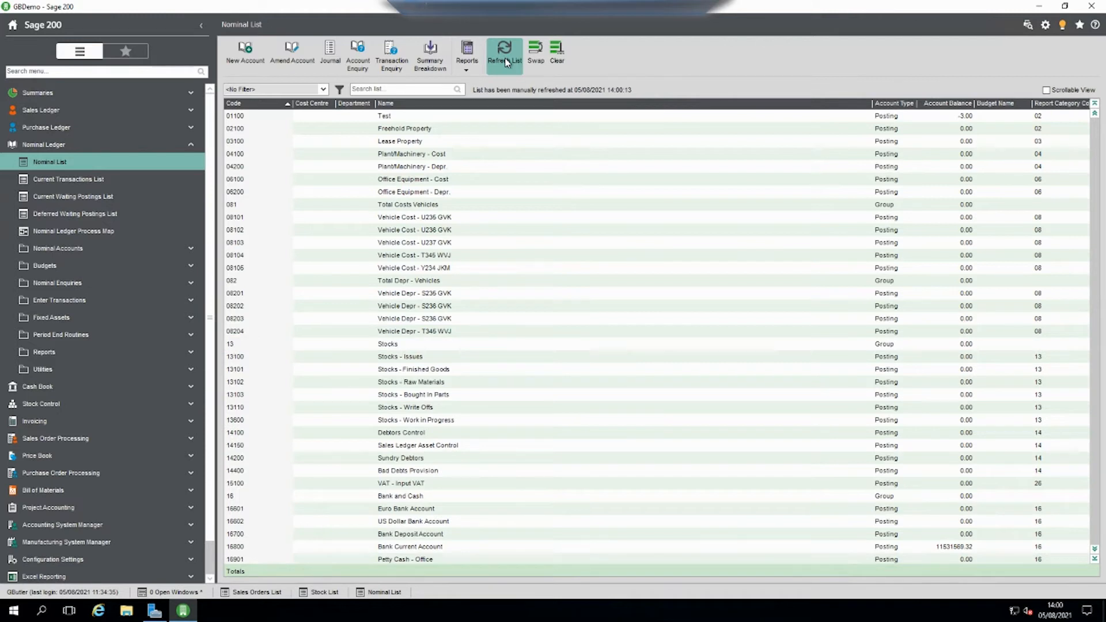
mouse_move(52, 300)
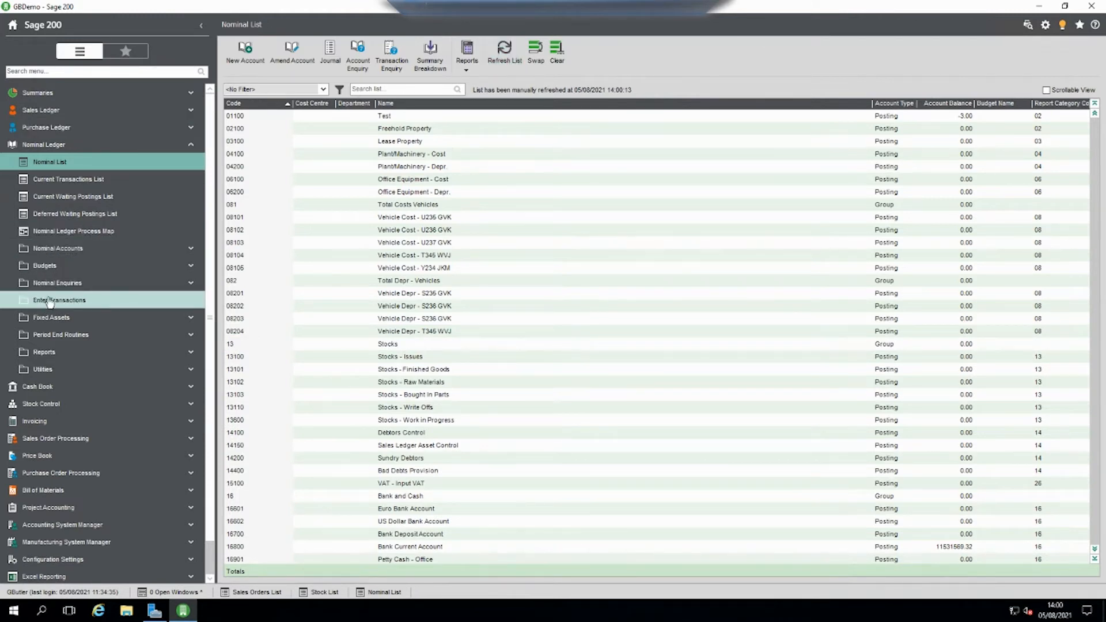
click(58, 299)
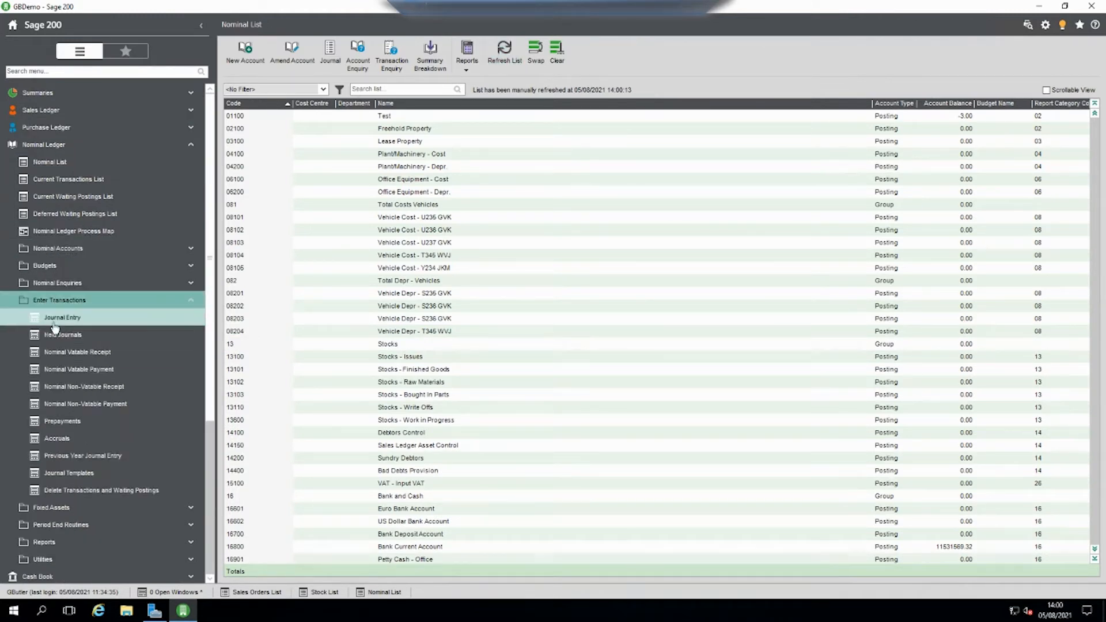
- Try hidden code 08205 on a new journal line, see it rejected, and close the journal
click(62, 317)
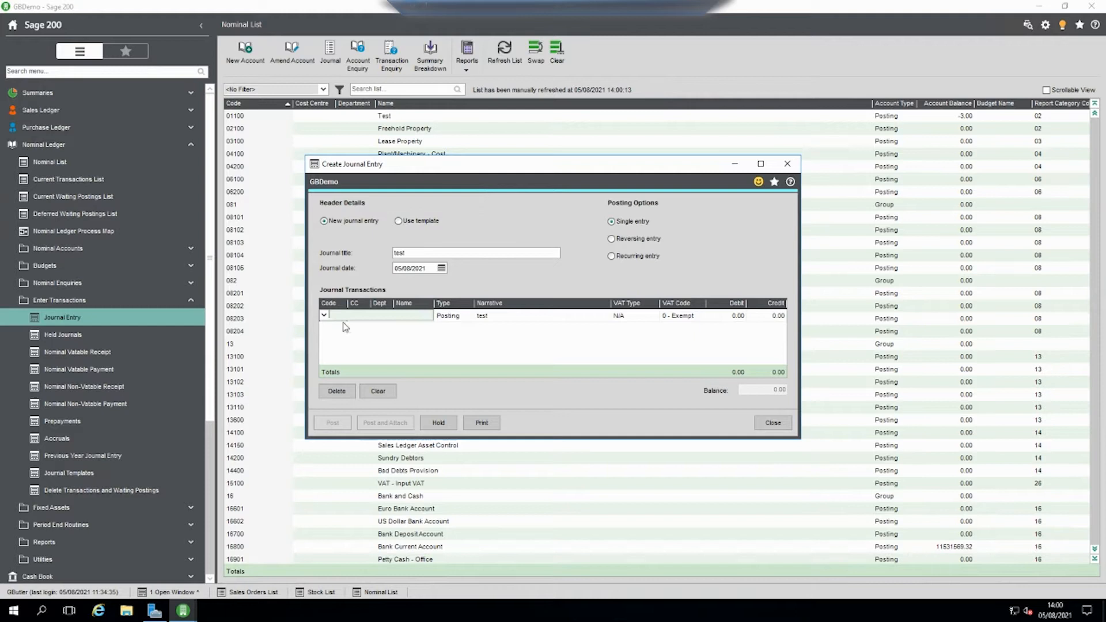
text(08205)
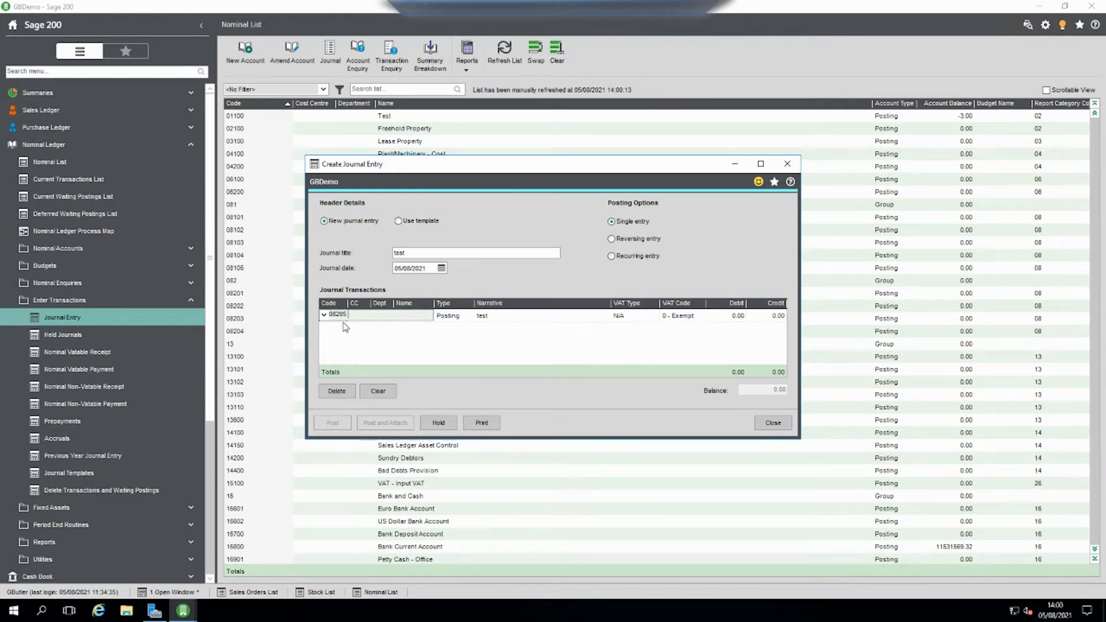
click(324, 315)
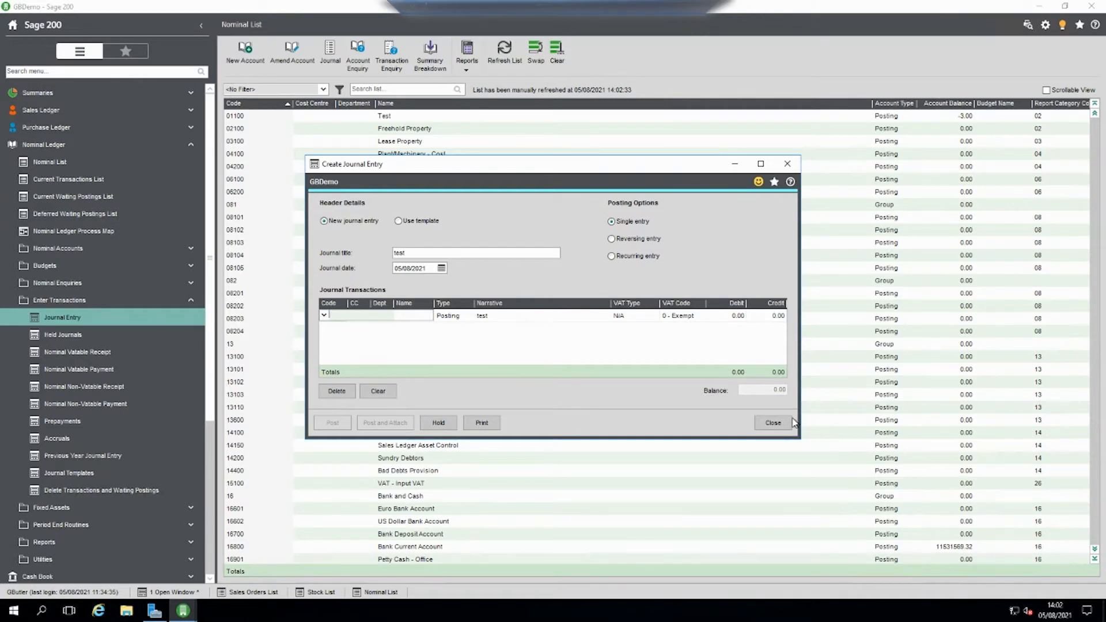
click(772, 422)
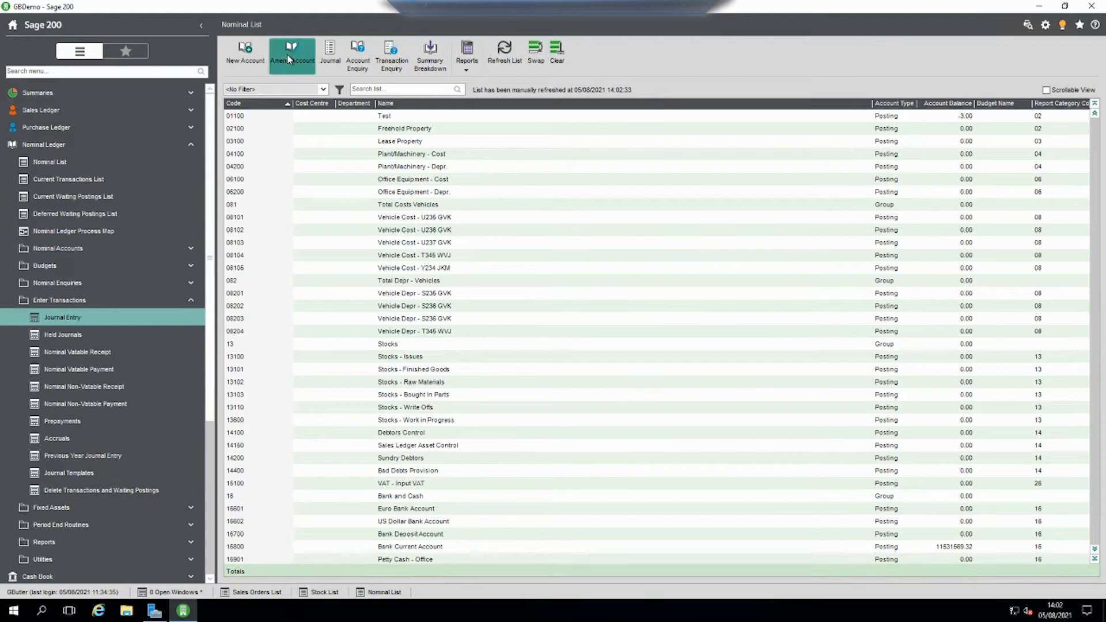
- Amend account 08205 again, setting its status back to Active, and save it
click(292, 53)
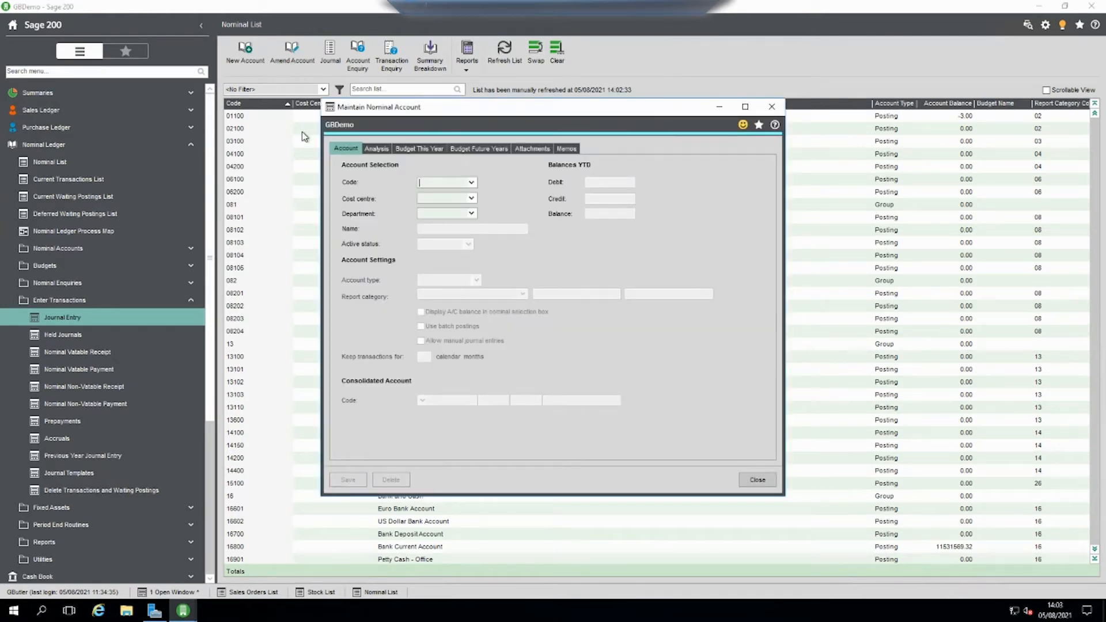
text(08205)
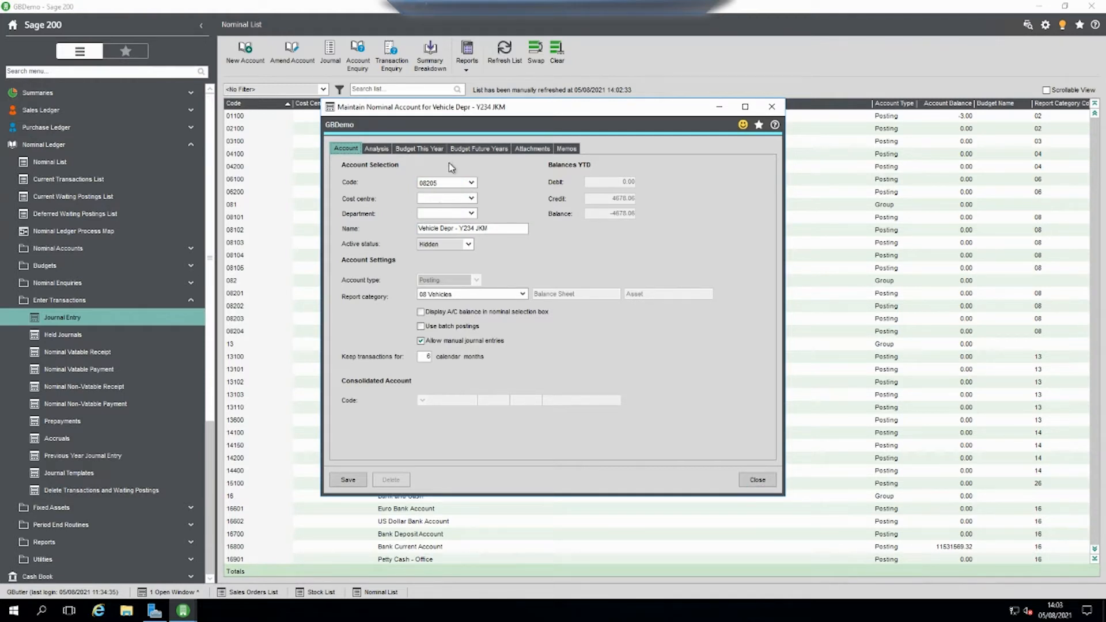
mouse_move(274, 149)
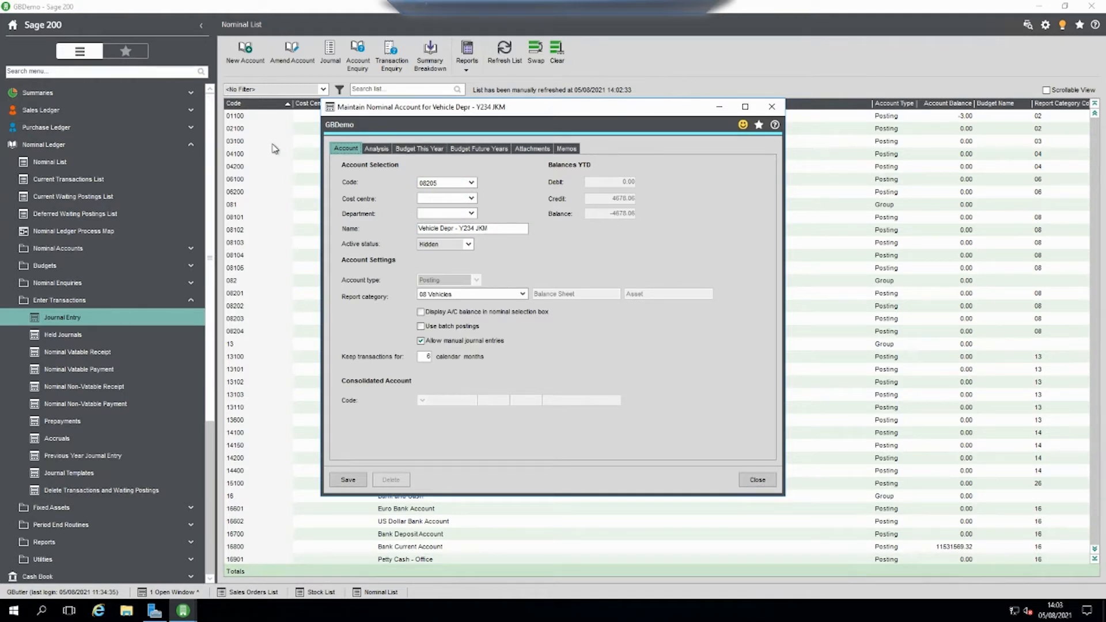
click(470, 244)
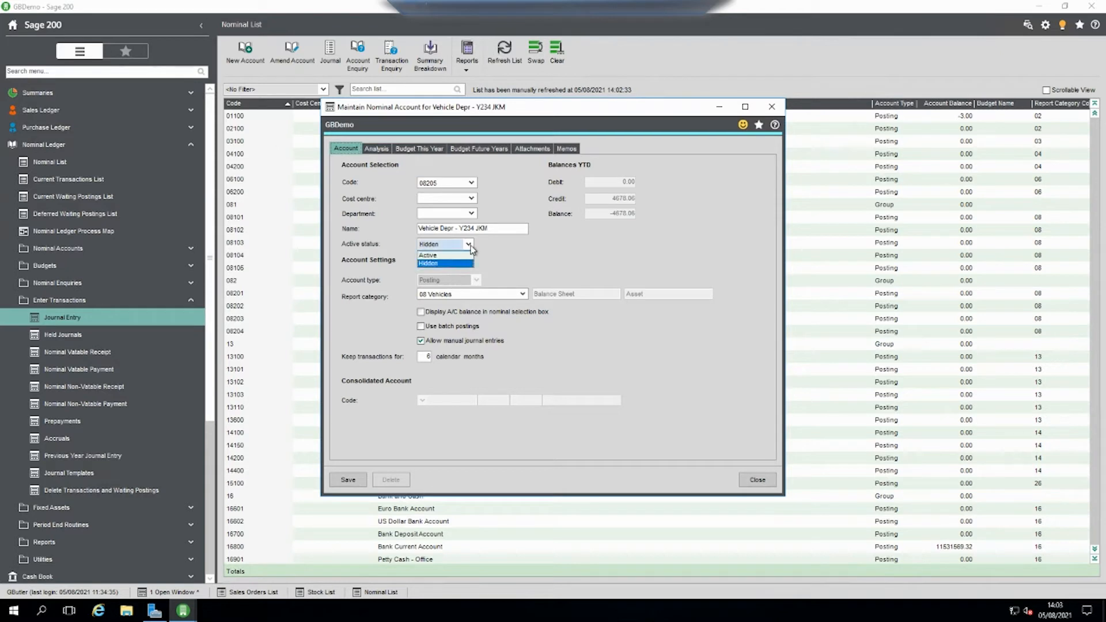
click(427, 255)
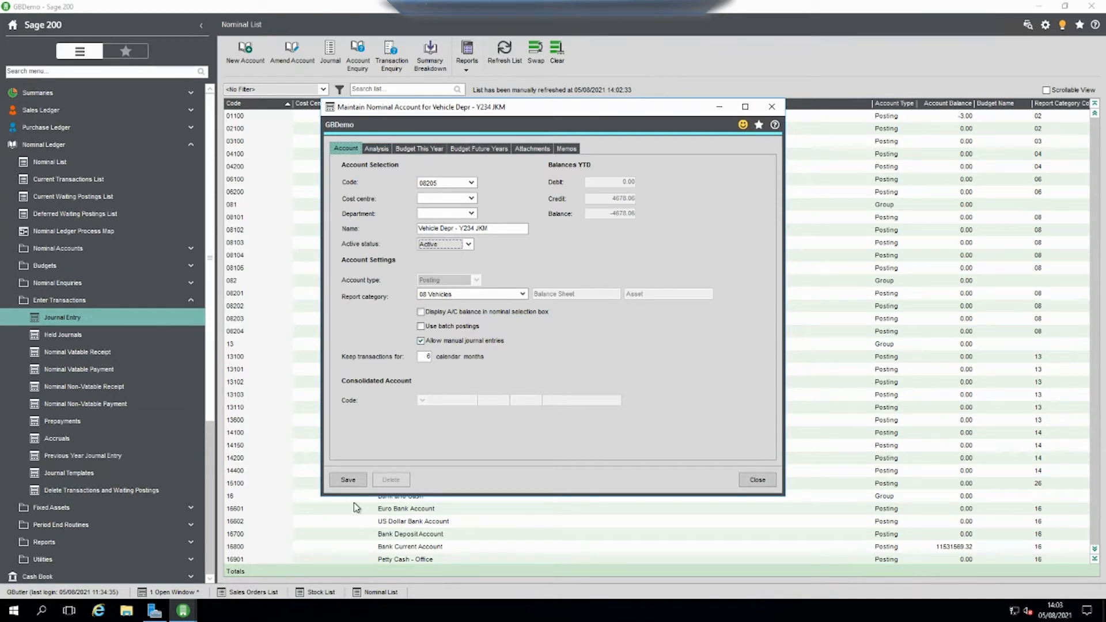
click(758, 479)
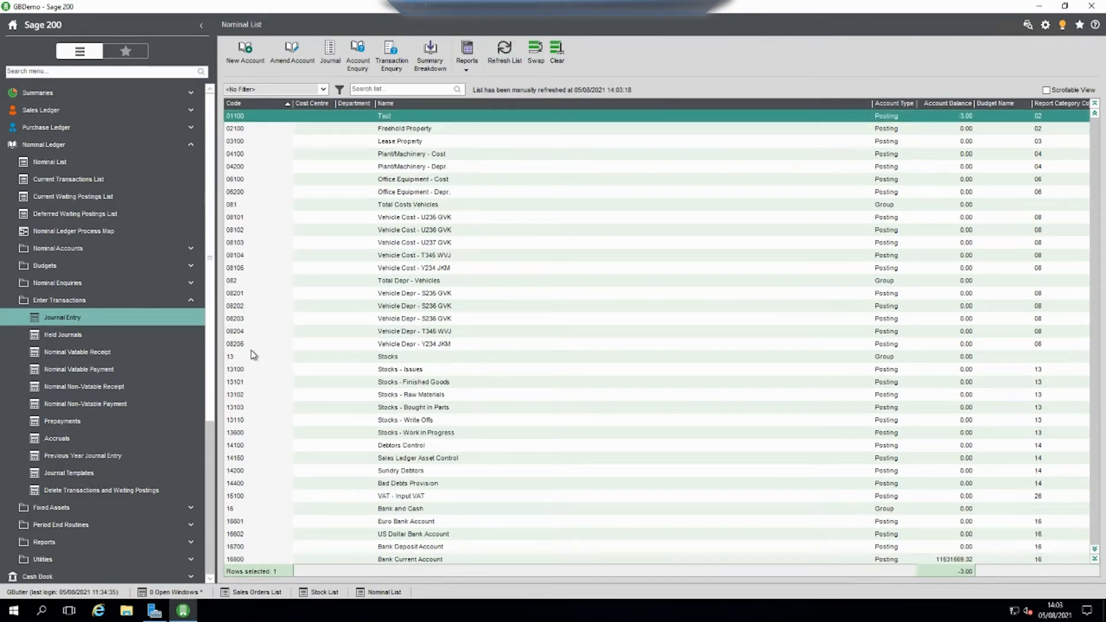
- Draft journal 'test' with code 08205 accepted, close it and collapse Nominal Ledger
click(60, 316)
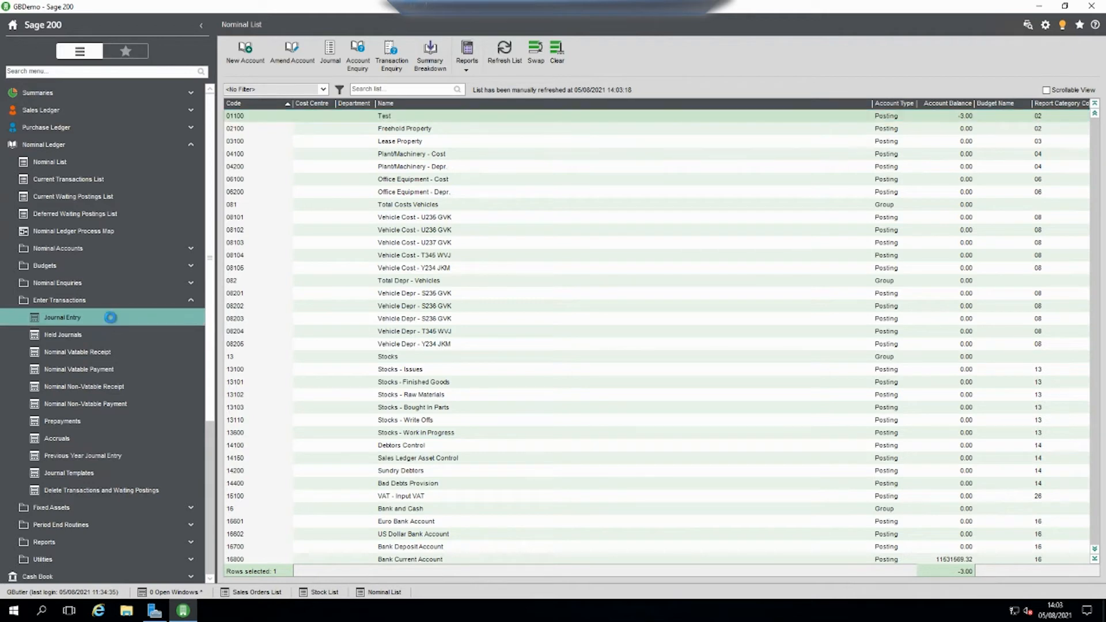
click(60, 318)
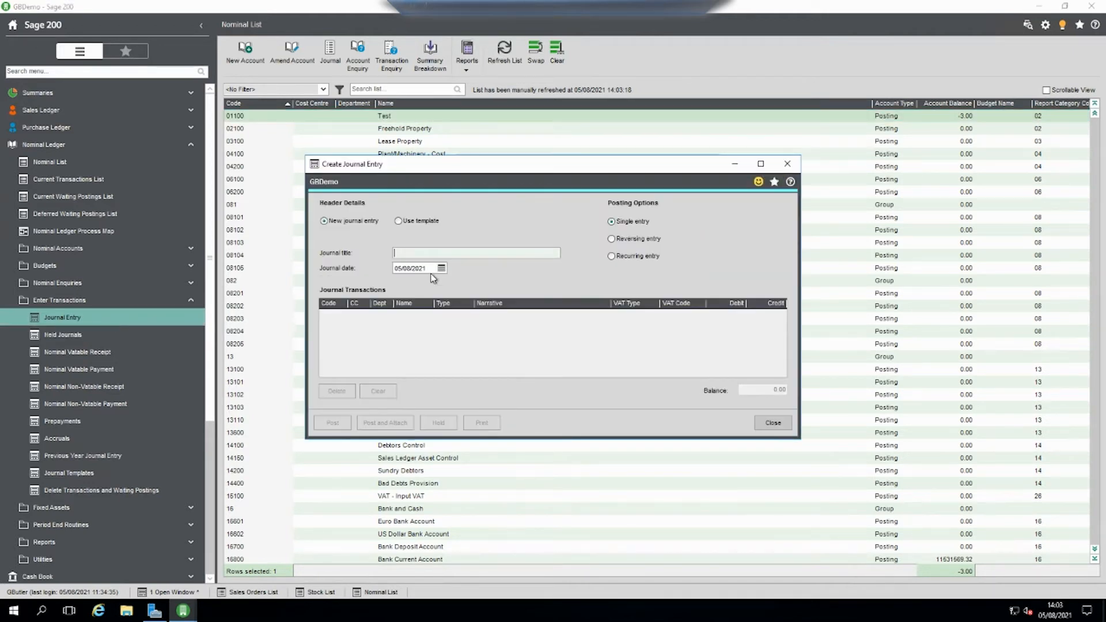
text(test)
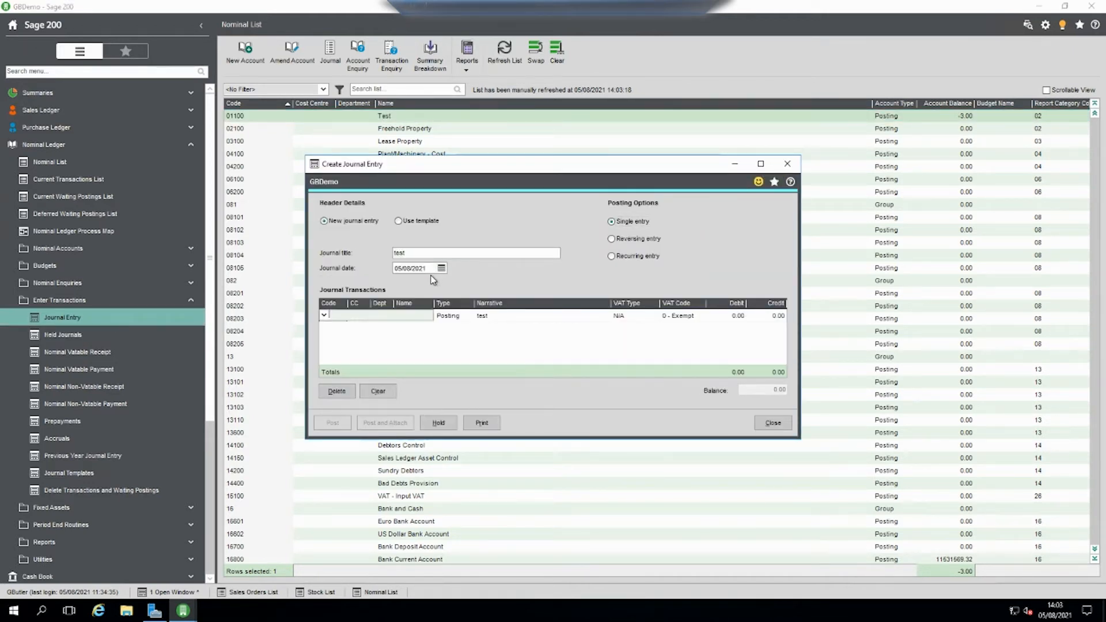
text(08205)
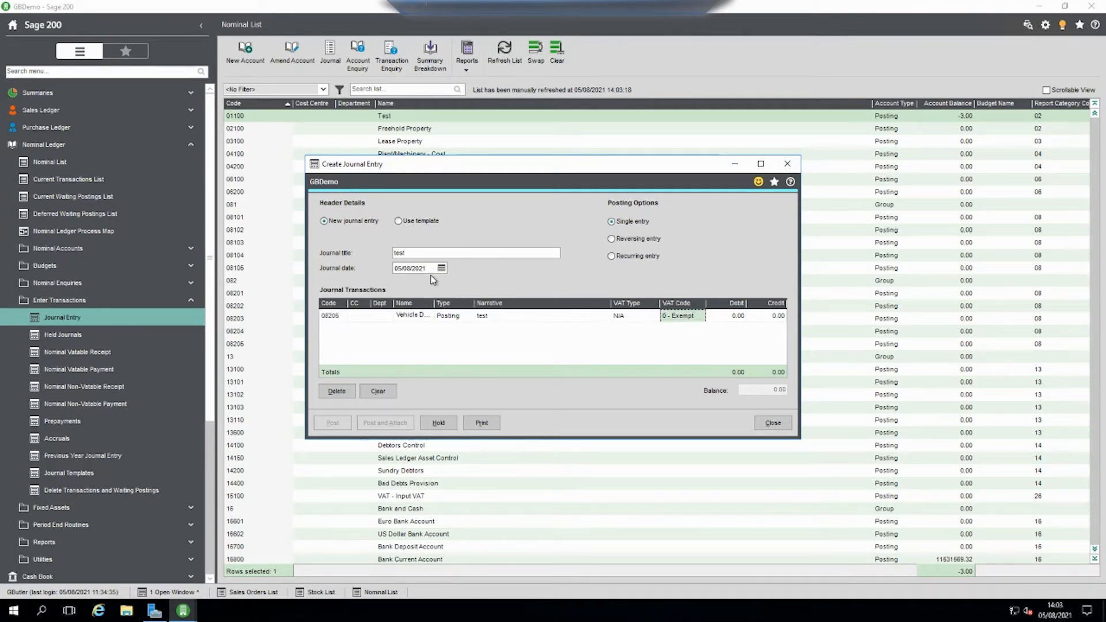
click(772, 423)
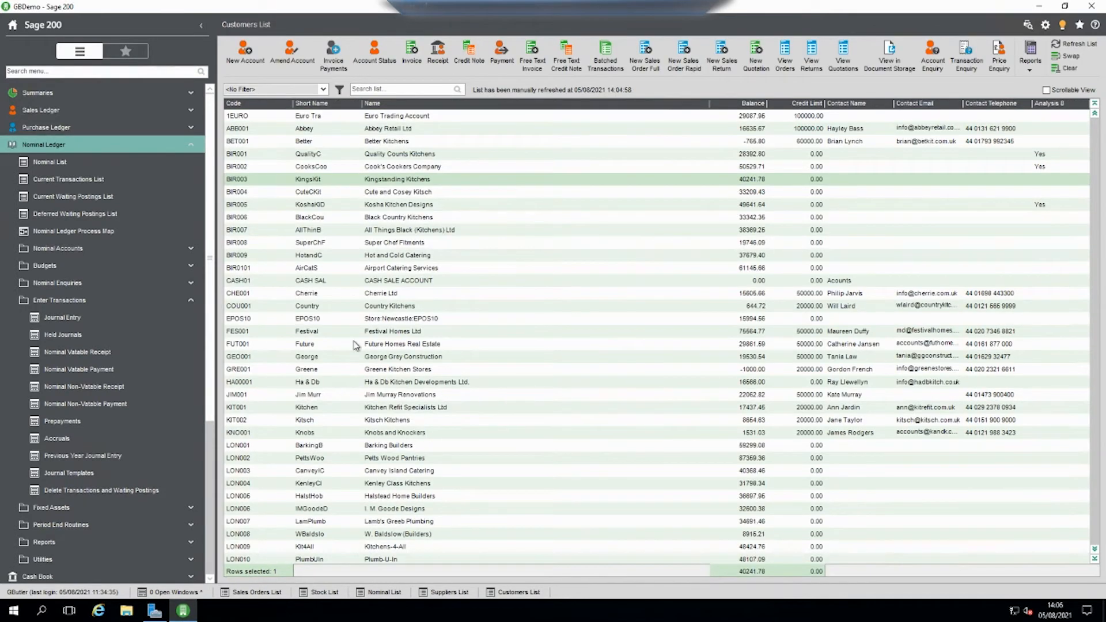
click(44, 145)
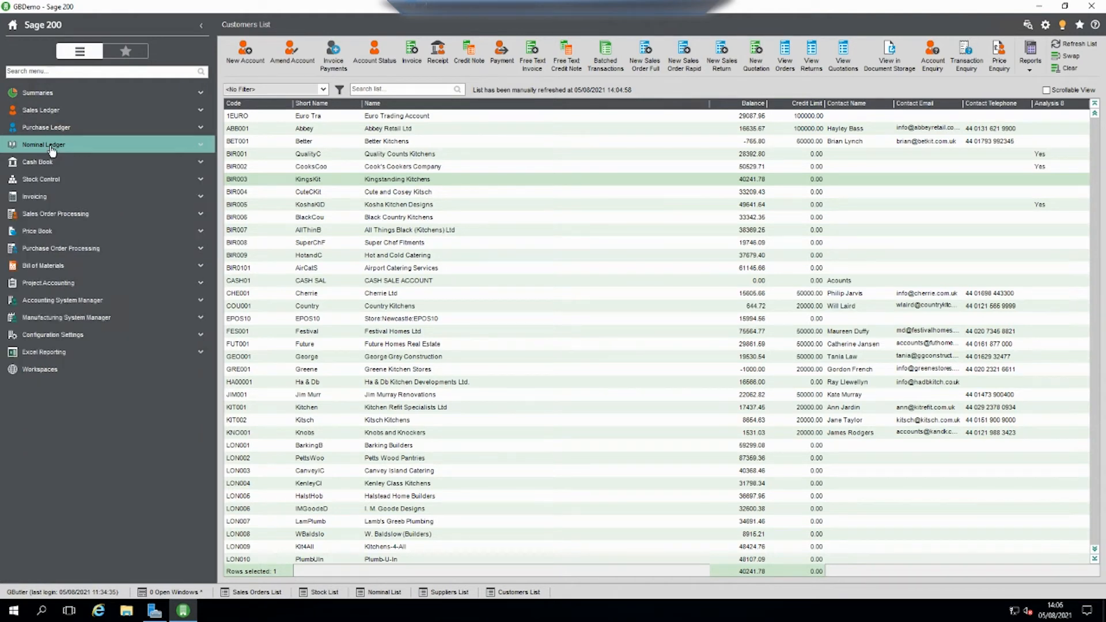
- Show the Suppliers List and bring up FleetWise's Account Status settings
click(45, 127)
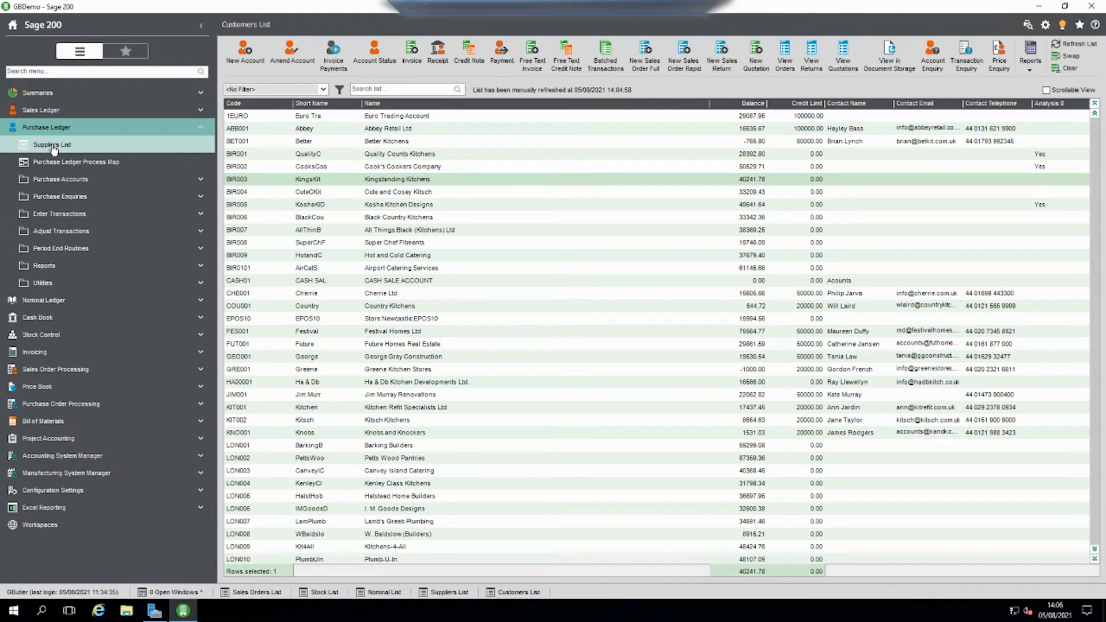
click(48, 145)
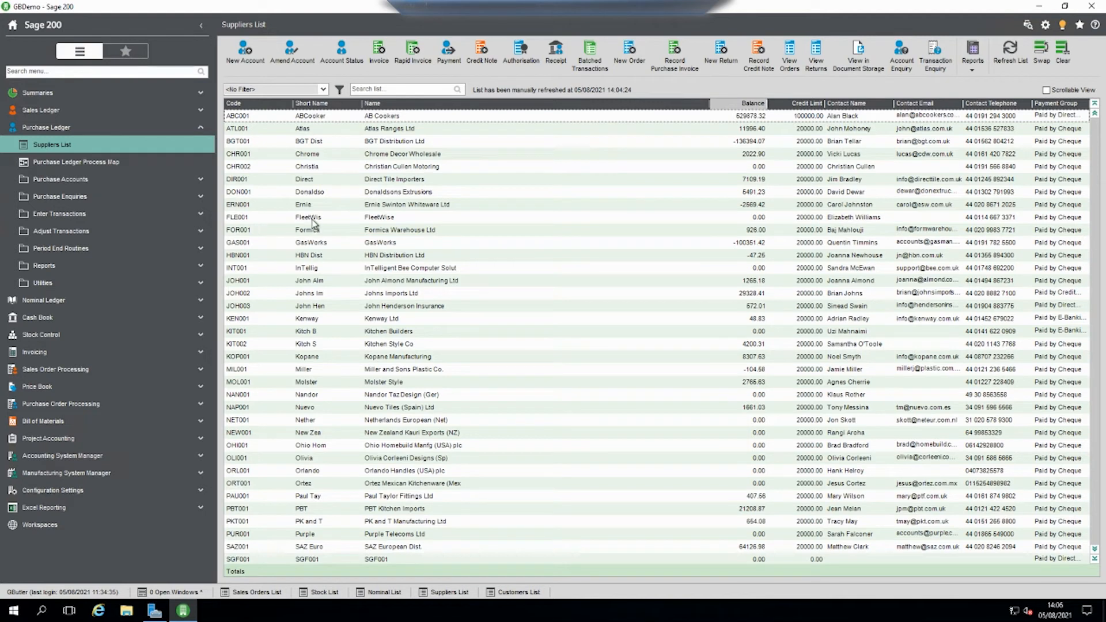
click(310, 217)
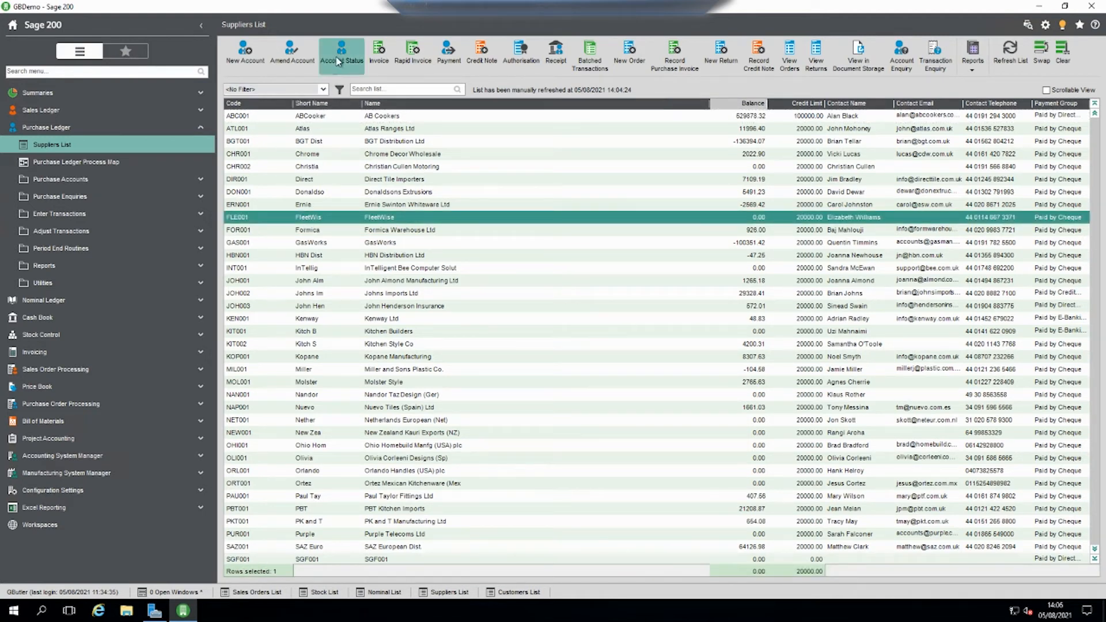
click(341, 51)
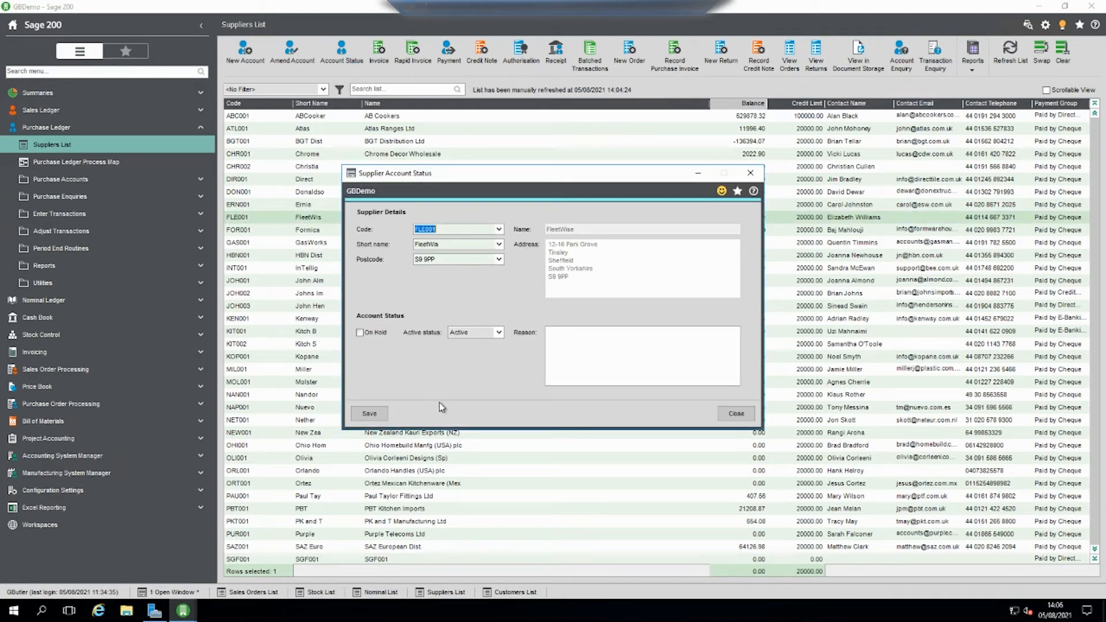
mouse_move(421, 336)
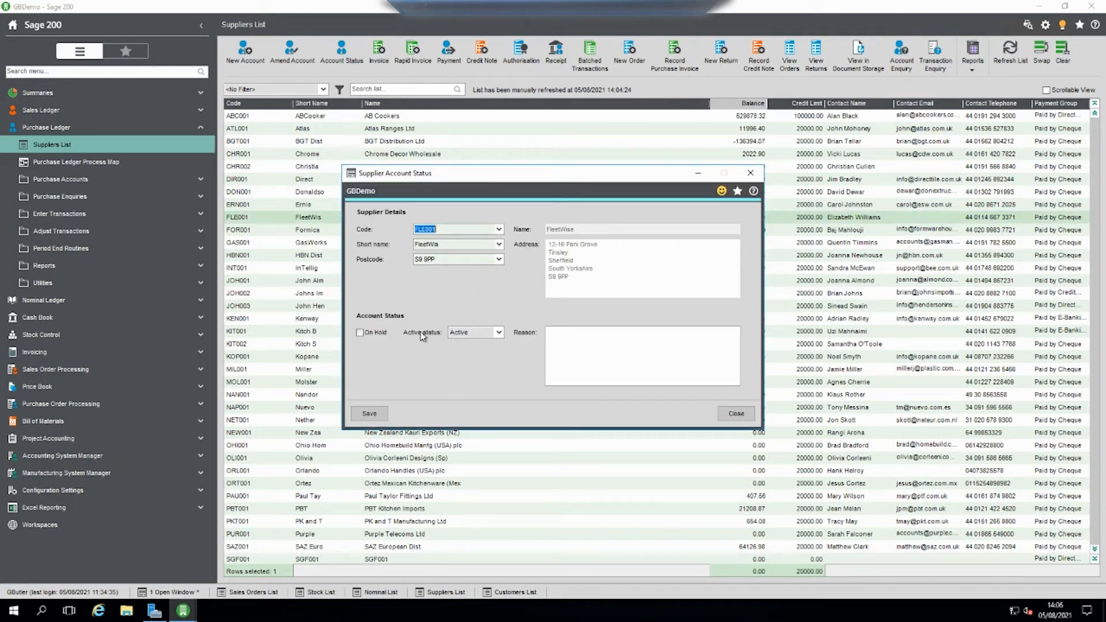
- Set FleetWise's Active status to Hidden and save it
click(497, 331)
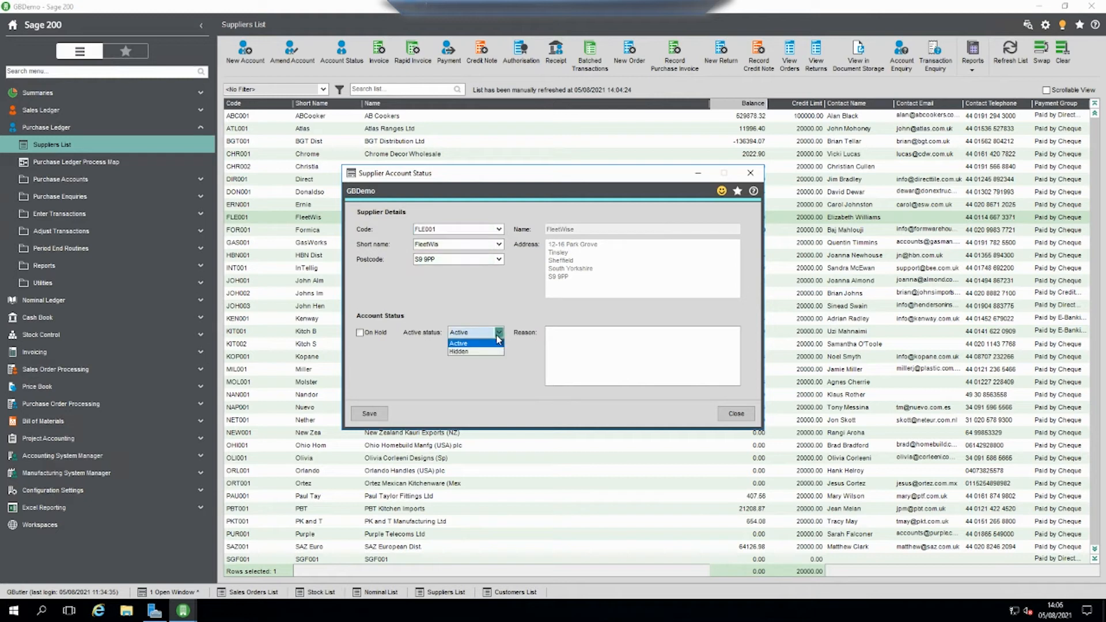
click(458, 351)
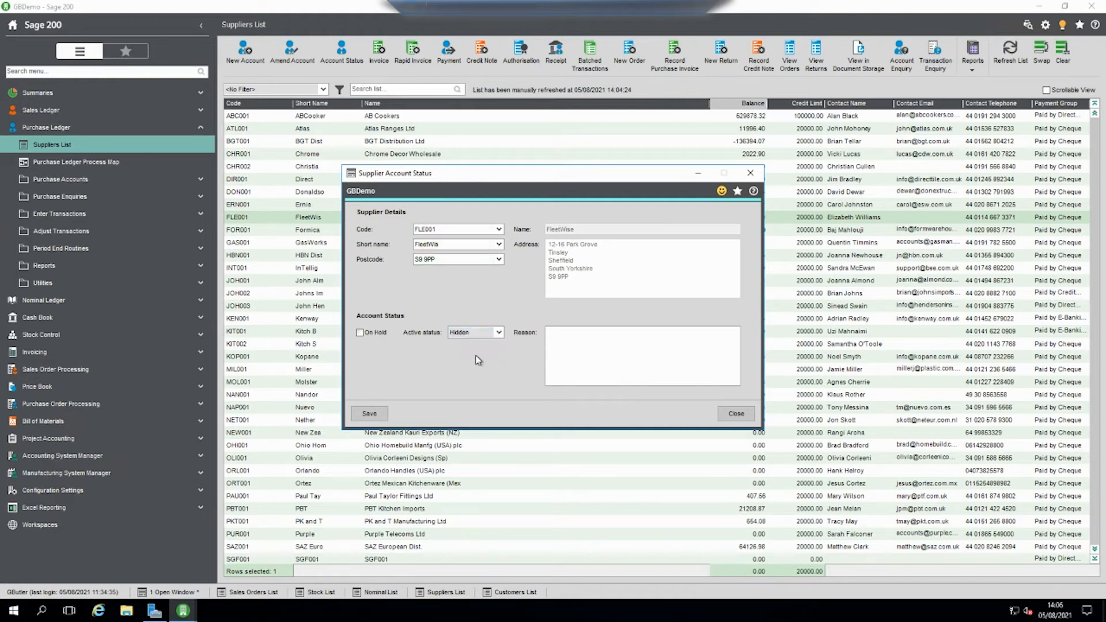
click(369, 414)
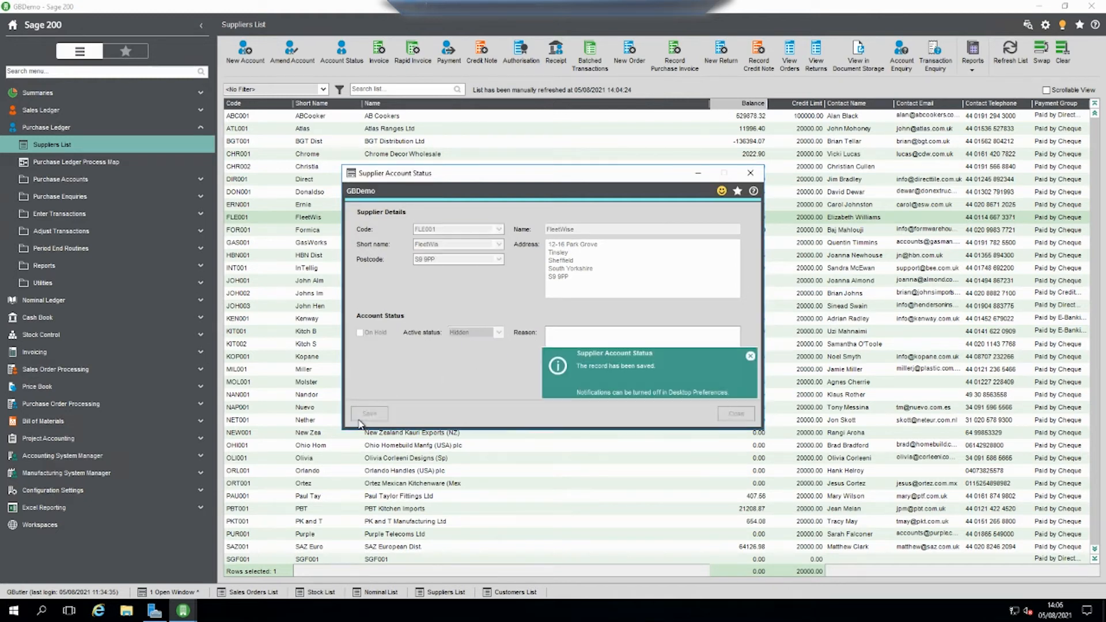
- Refresh suppliers without FleetWise, find no 'fle' match on a new purchase invoice, and close it
click(1008, 51)
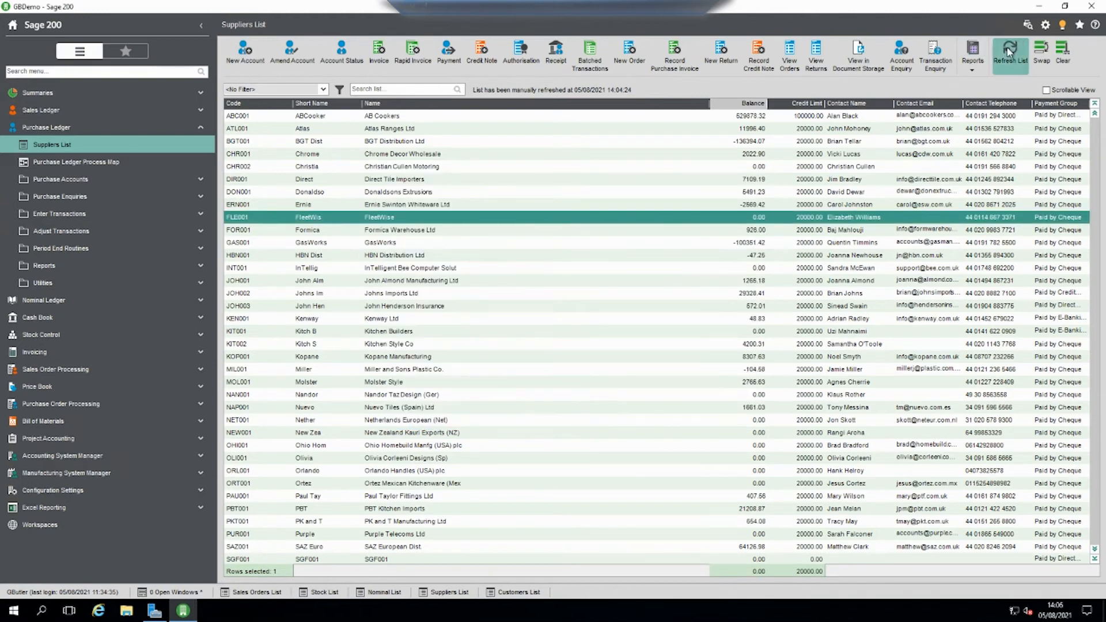
click(1011, 48)
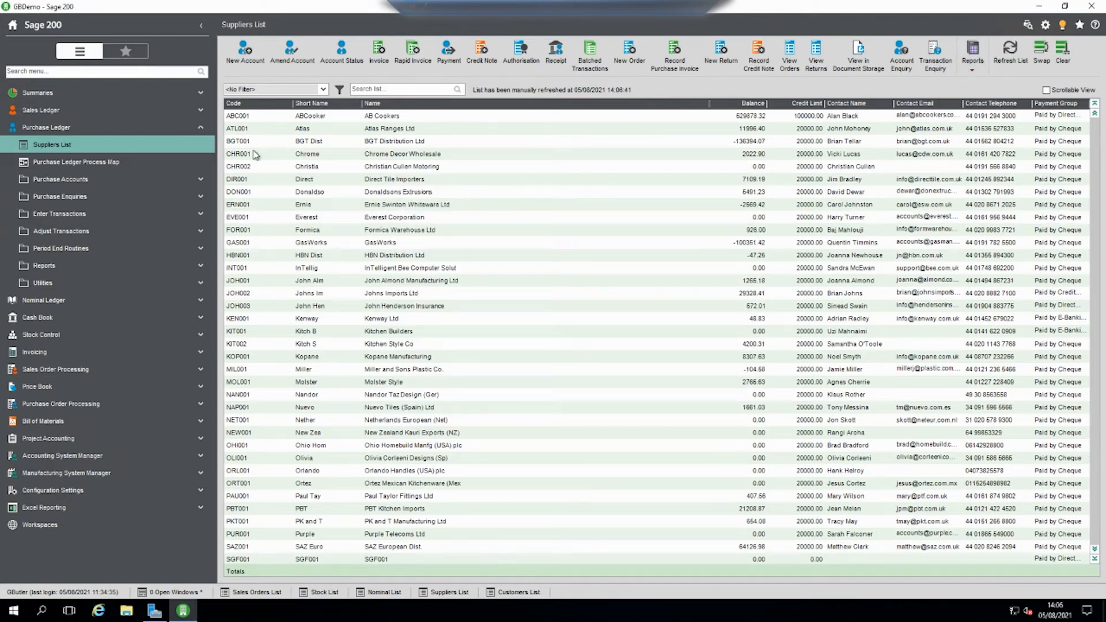
click(378, 50)
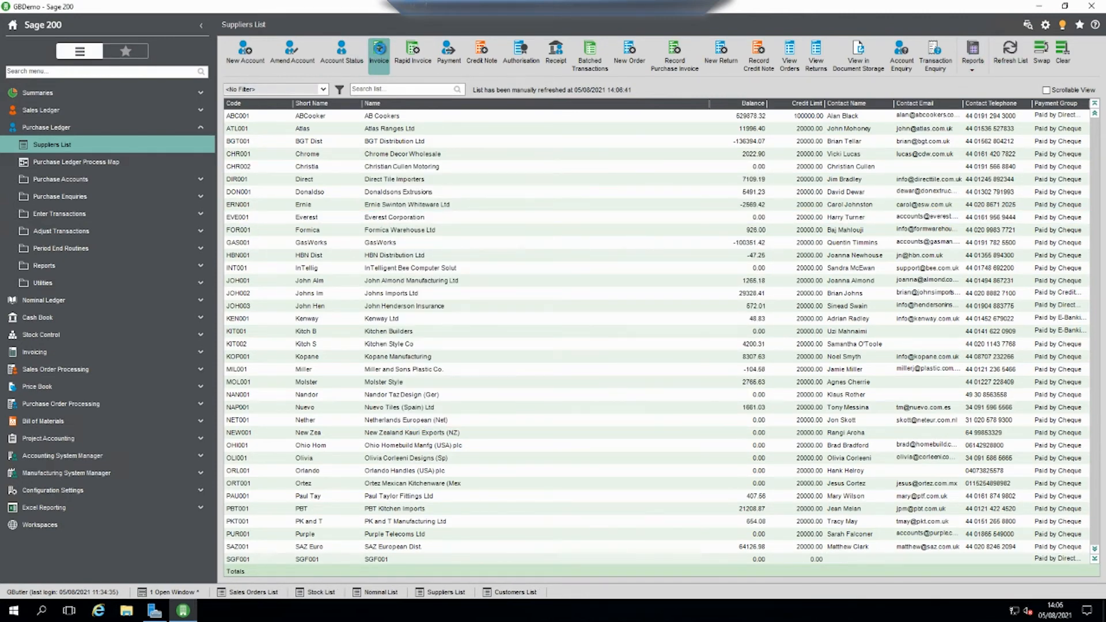
click(378, 50)
text(fe)
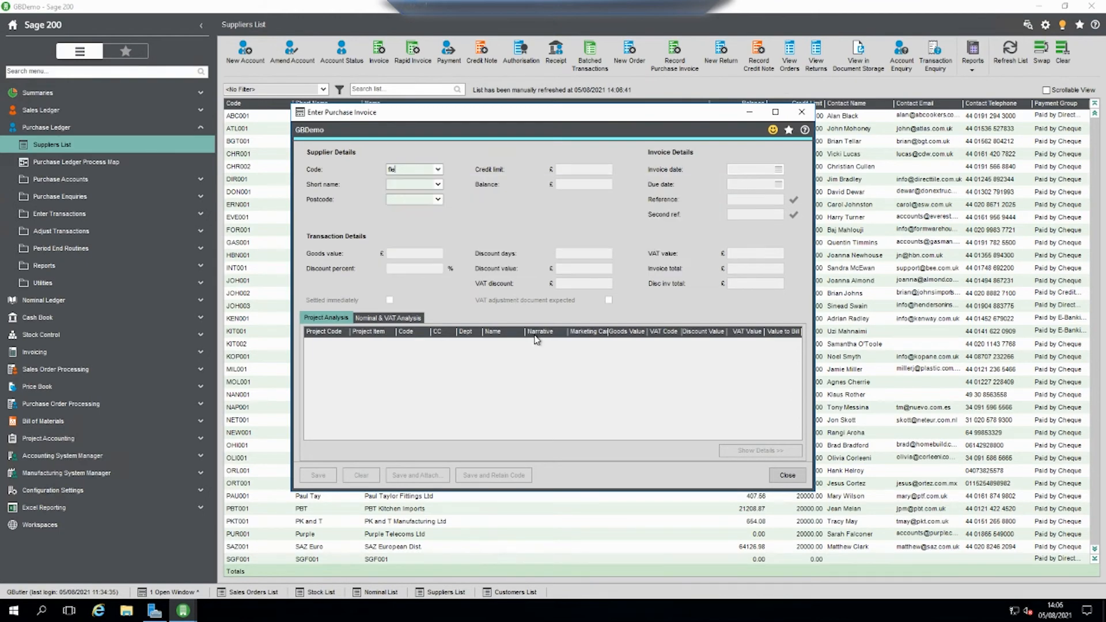
click(787, 474)
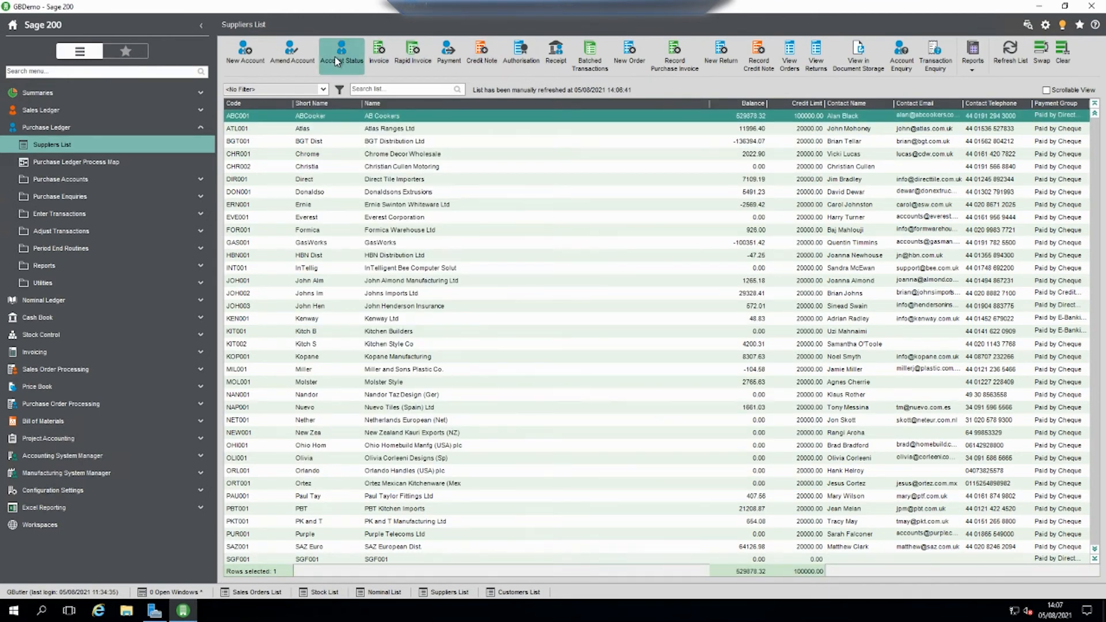
- Set FleetWise (FLE001) back to Active, save, and refresh the suppliers list showing it again
click(341, 51)
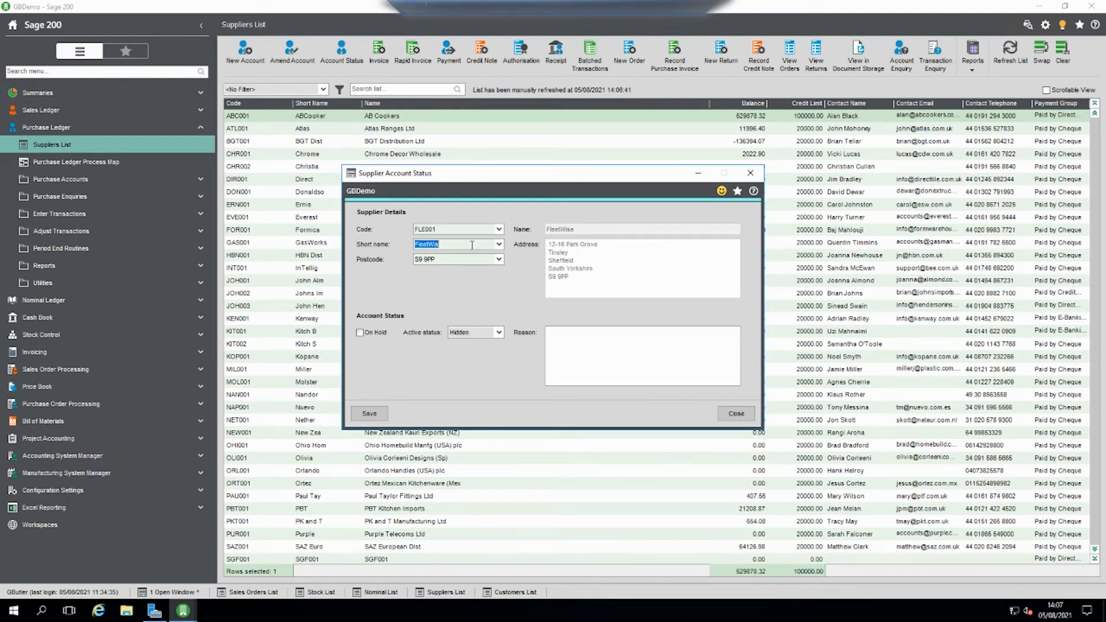
click(498, 332)
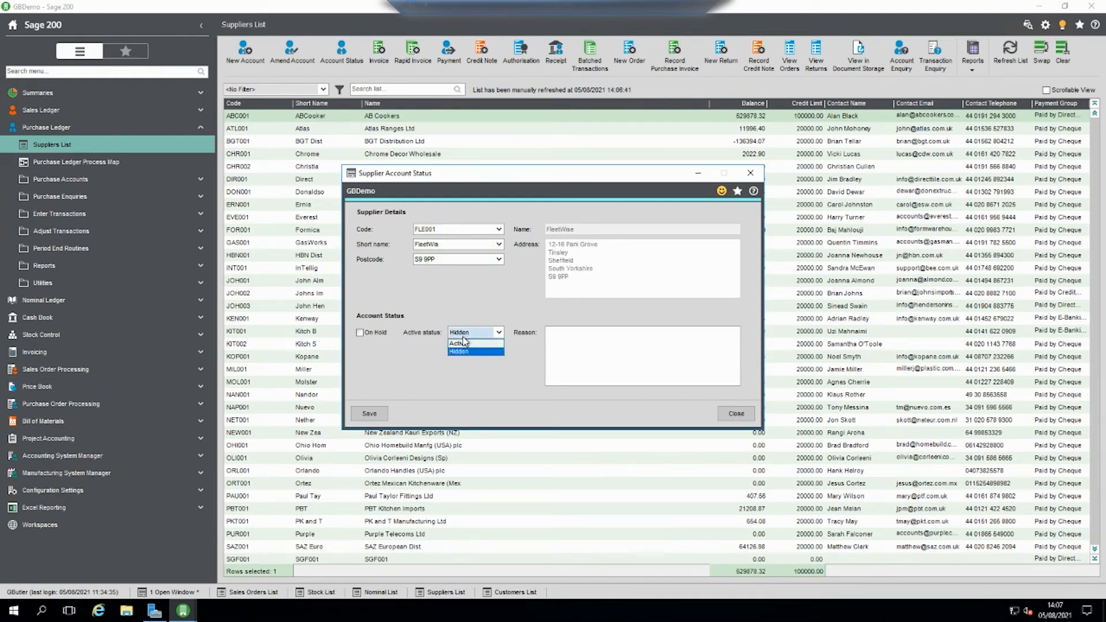
click(458, 343)
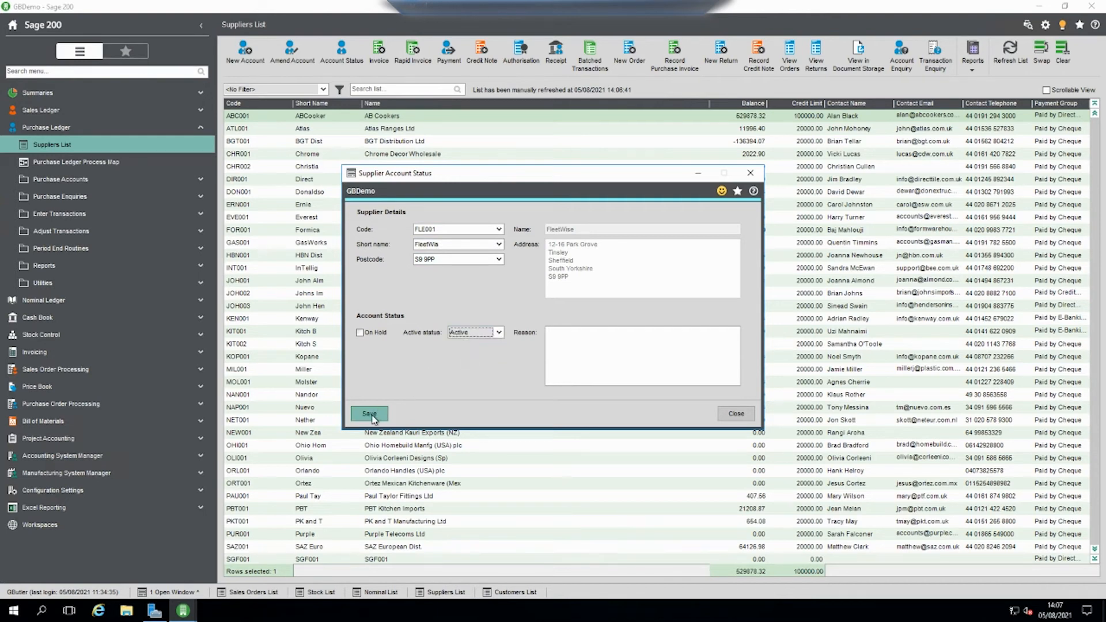
click(369, 413)
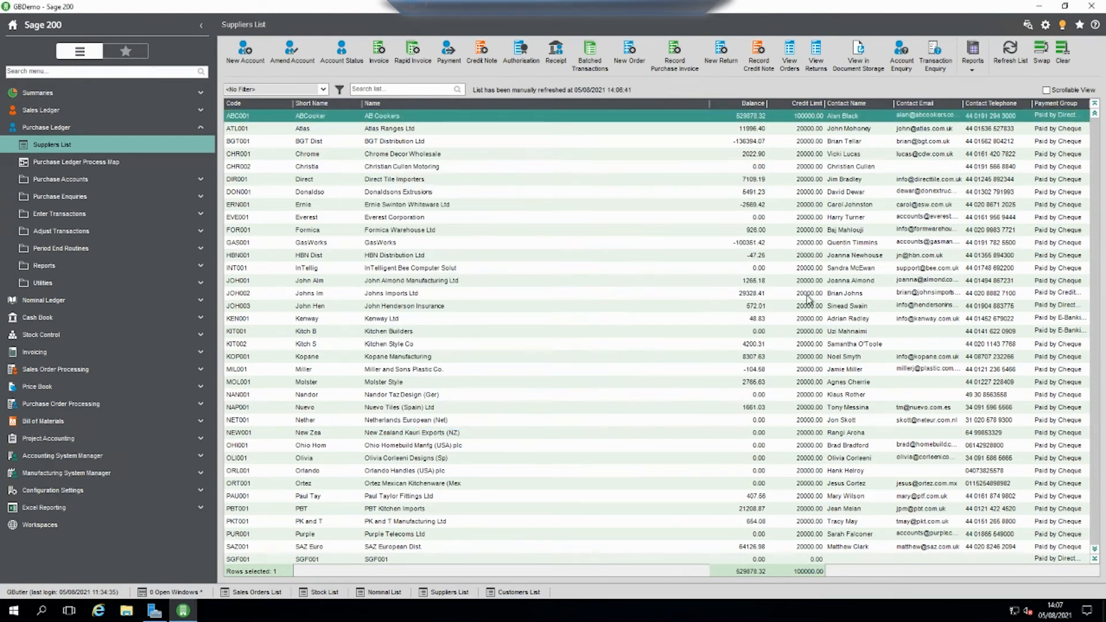
click(1014, 48)
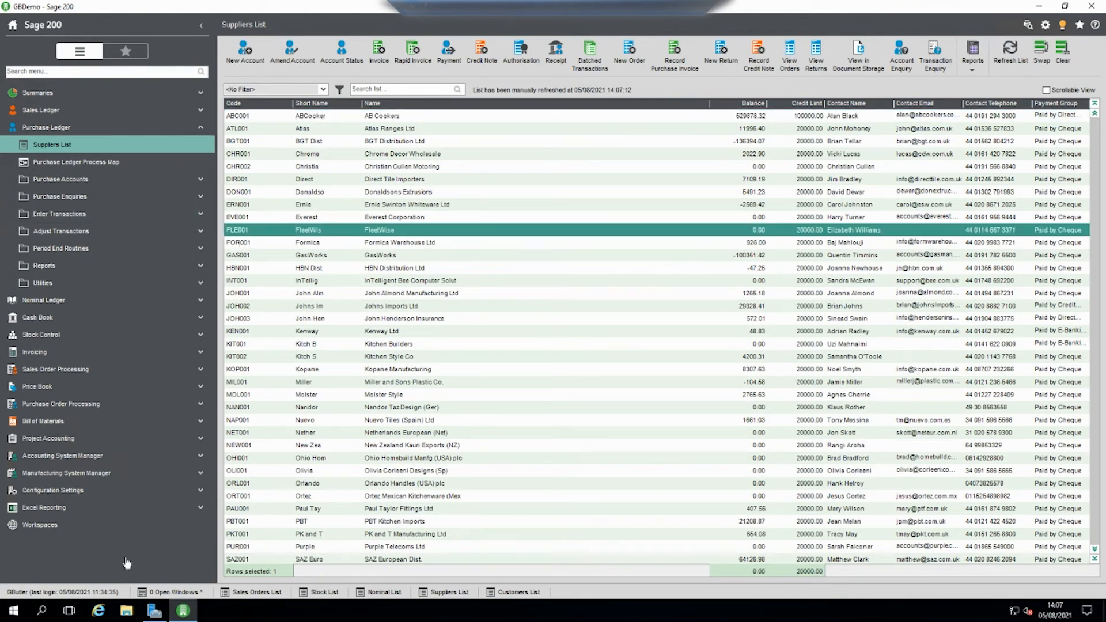
- Switch to the Sales Ledger customers and show Kingstanding Kitchens' Account Status, currently Active
click(44, 127)
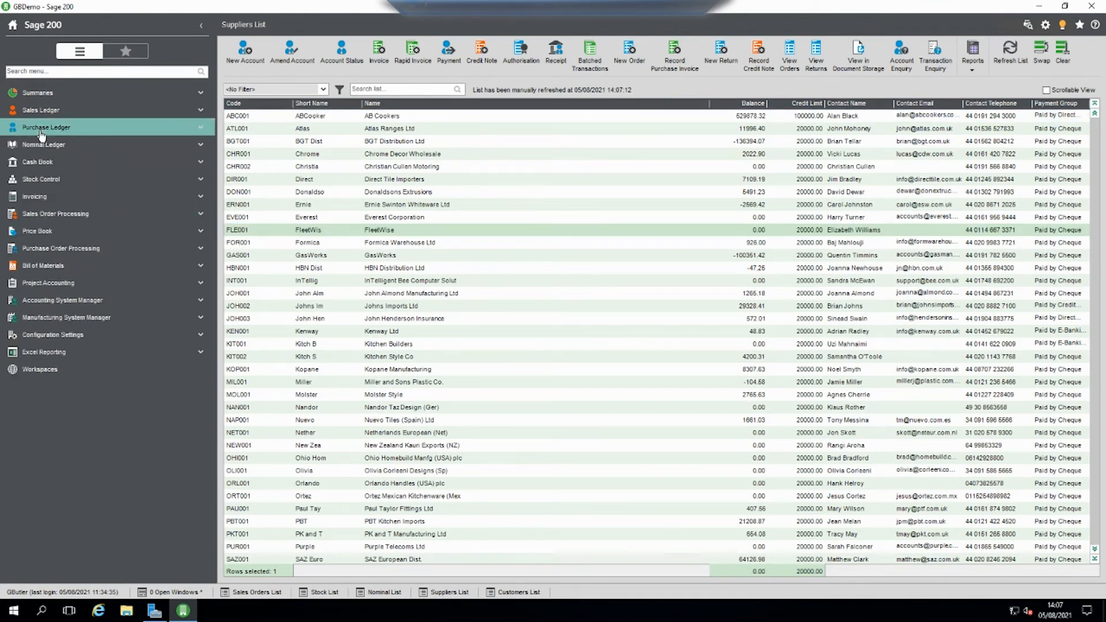
click(41, 111)
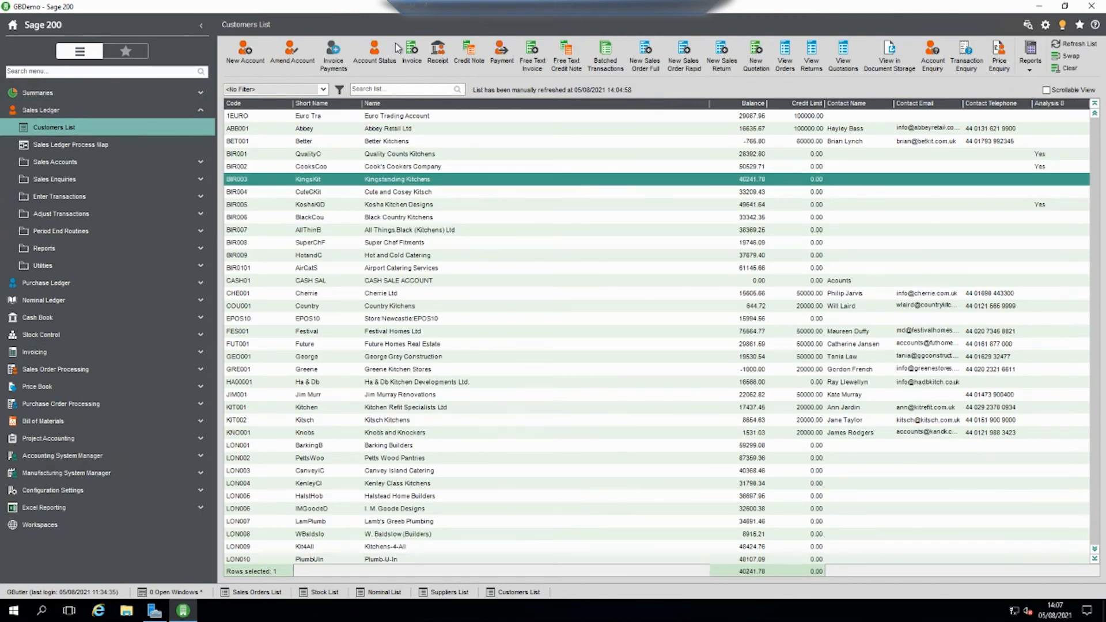
click(376, 48)
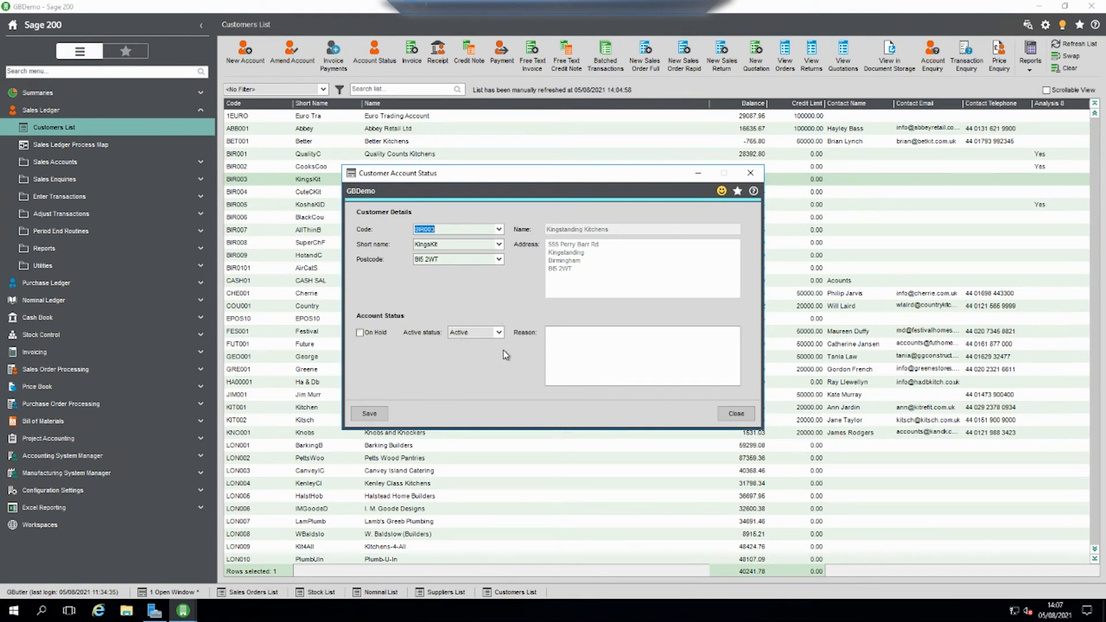
mouse_move(428, 358)
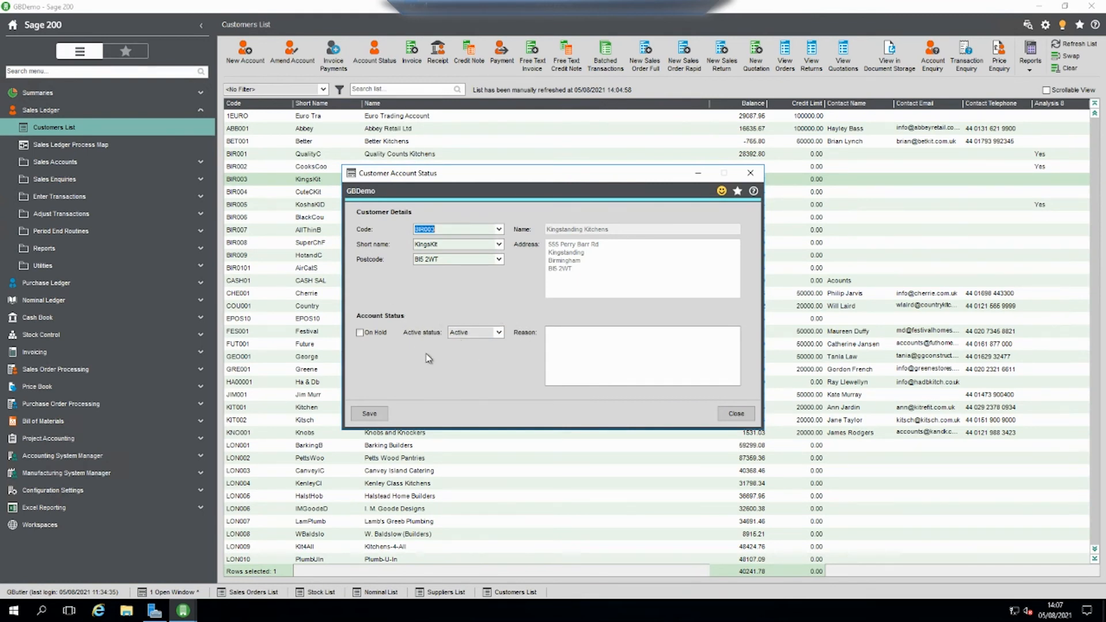